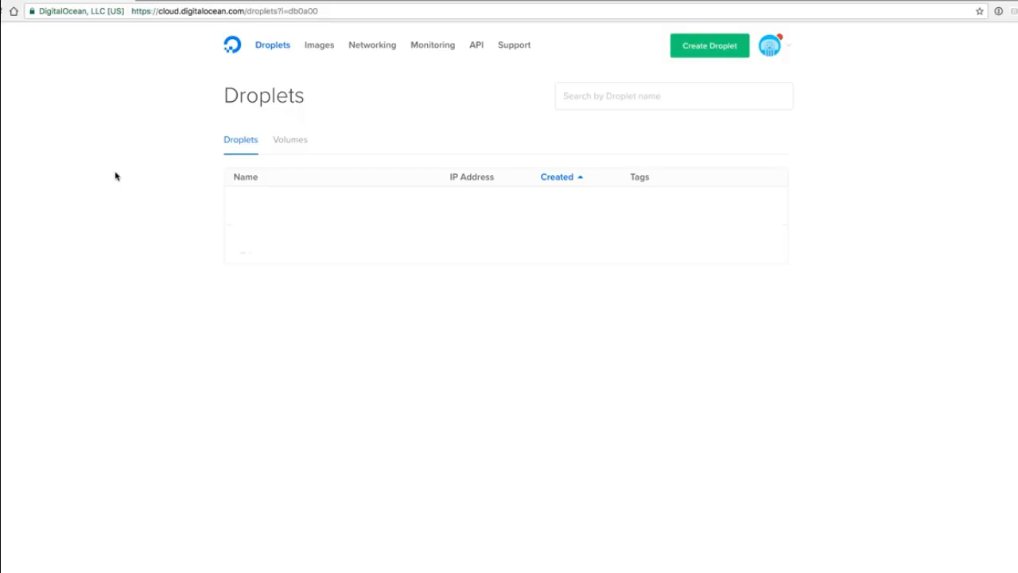
mouse_move(251, 63)
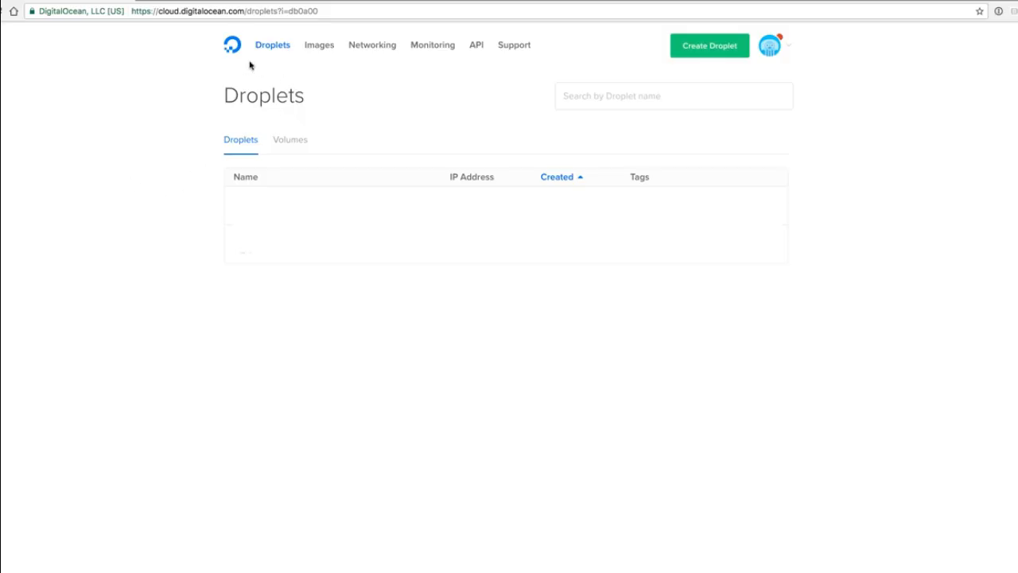
mouse_move(161, 70)
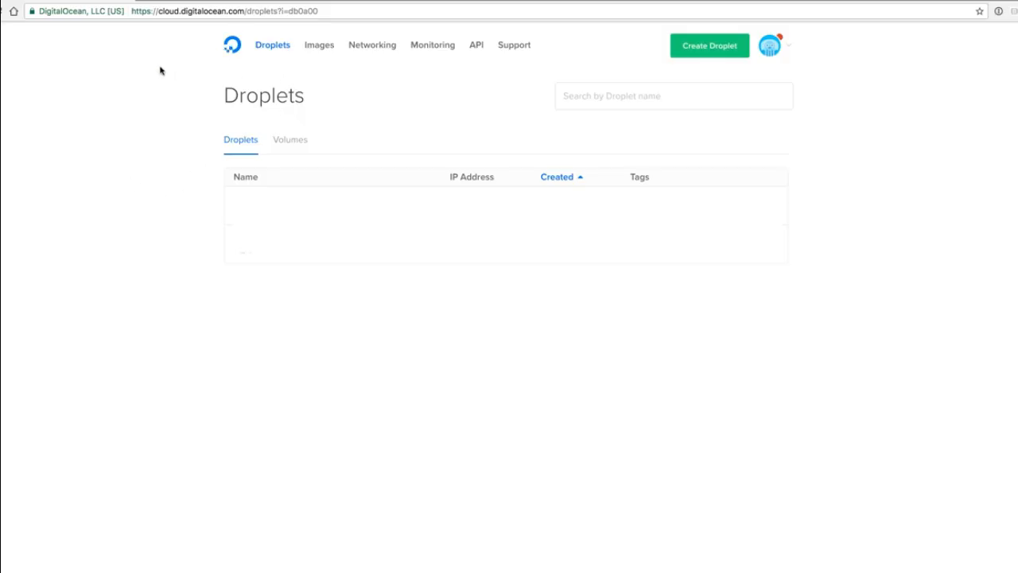
mouse_move(465, 51)
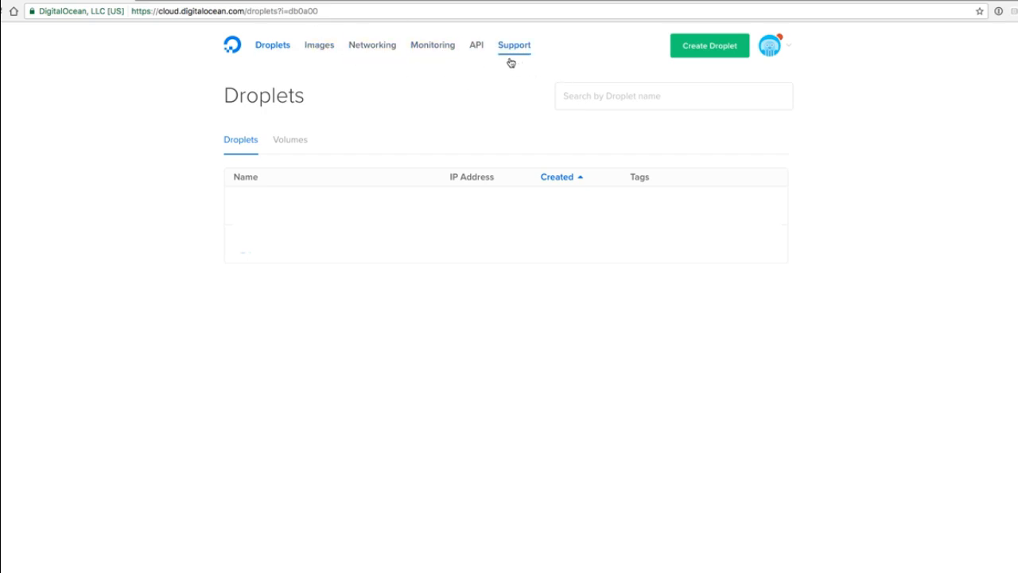
mouse_move(531, 65)
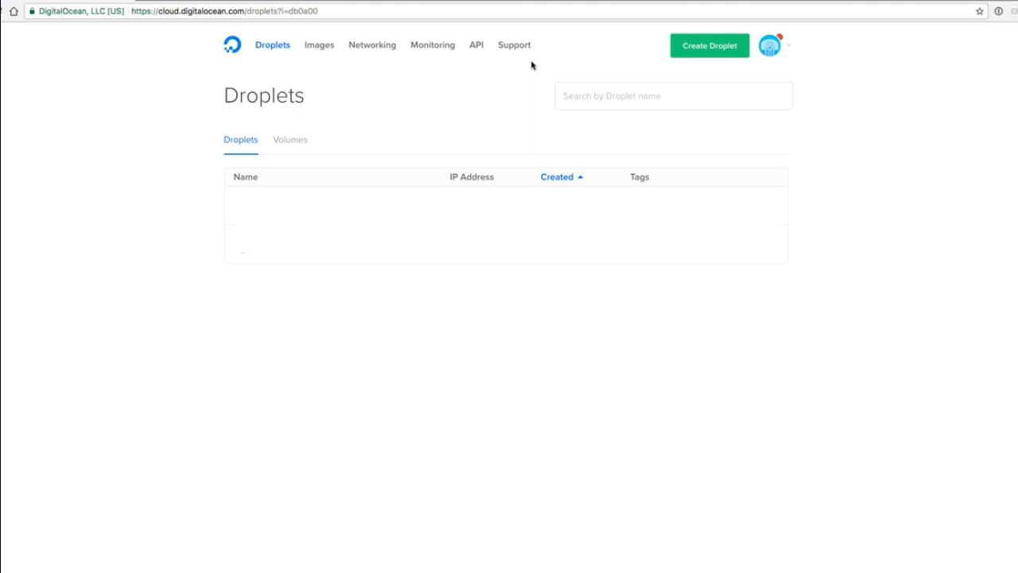
mouse_move(531, 102)
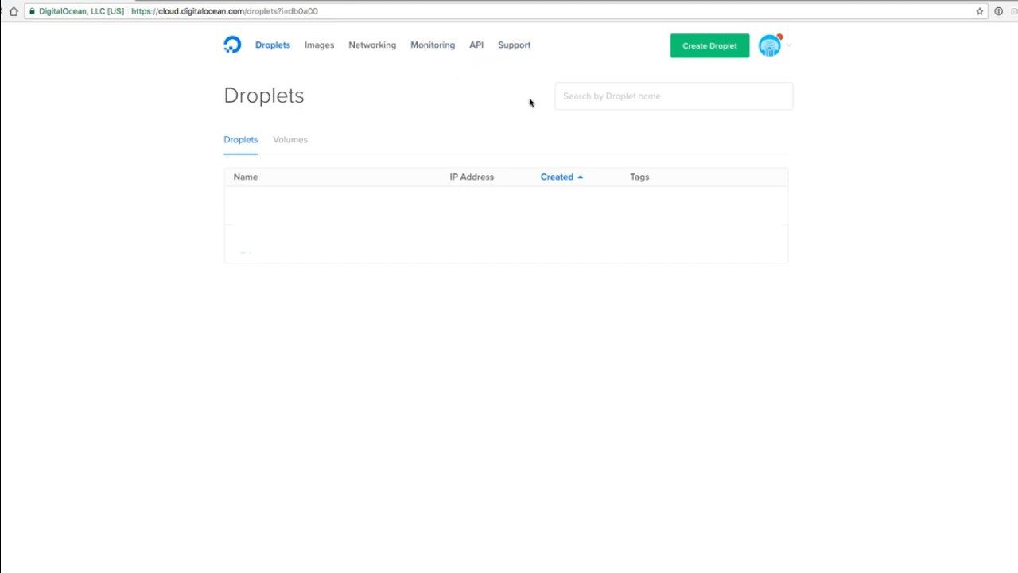
mouse_move(690, 51)
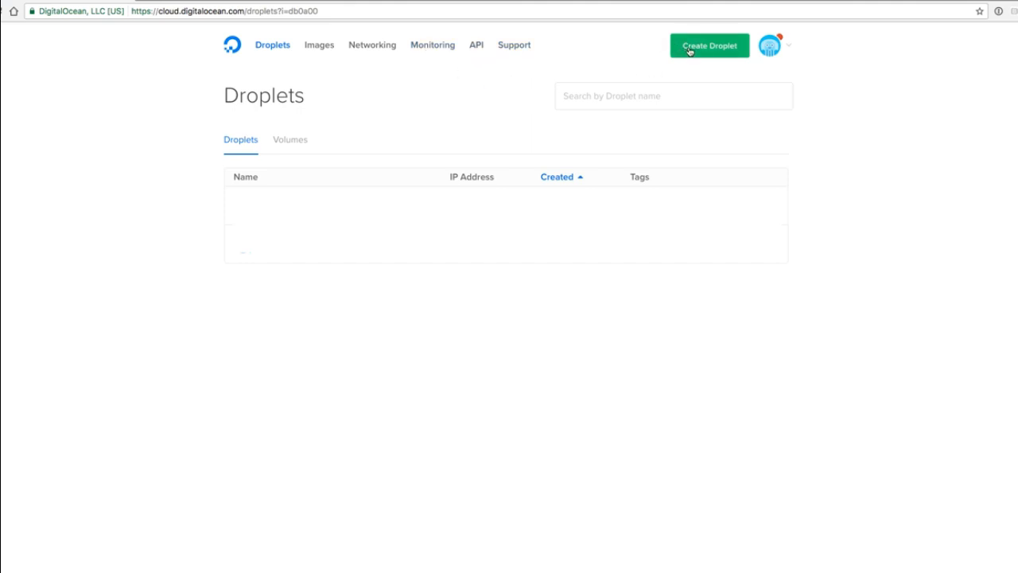
Begin a new droplet and review the Ubuntu versions, keeping 16.04.2 x64 and the $20/mo size.
left_click(709, 45)
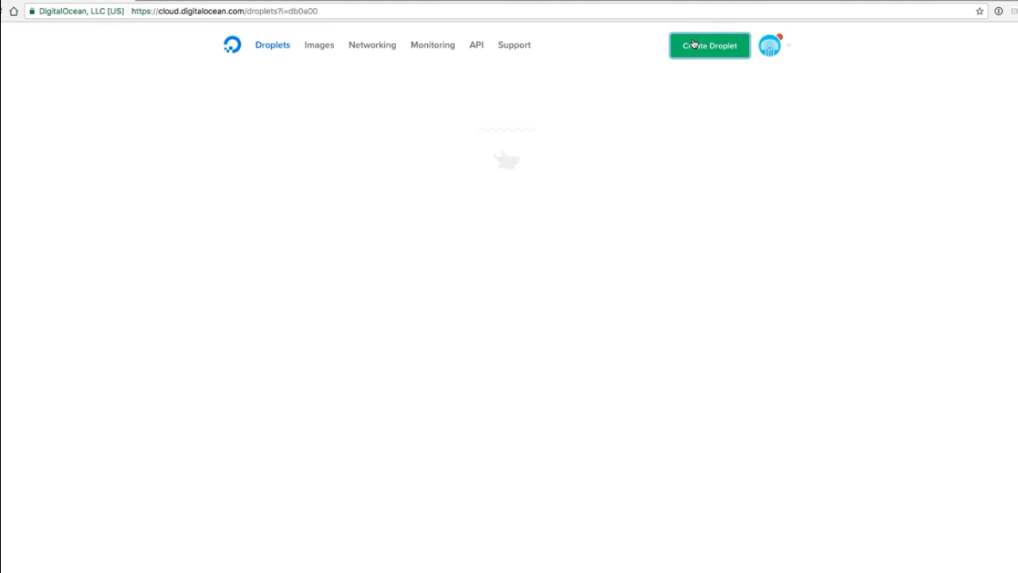
left_click(710, 45)
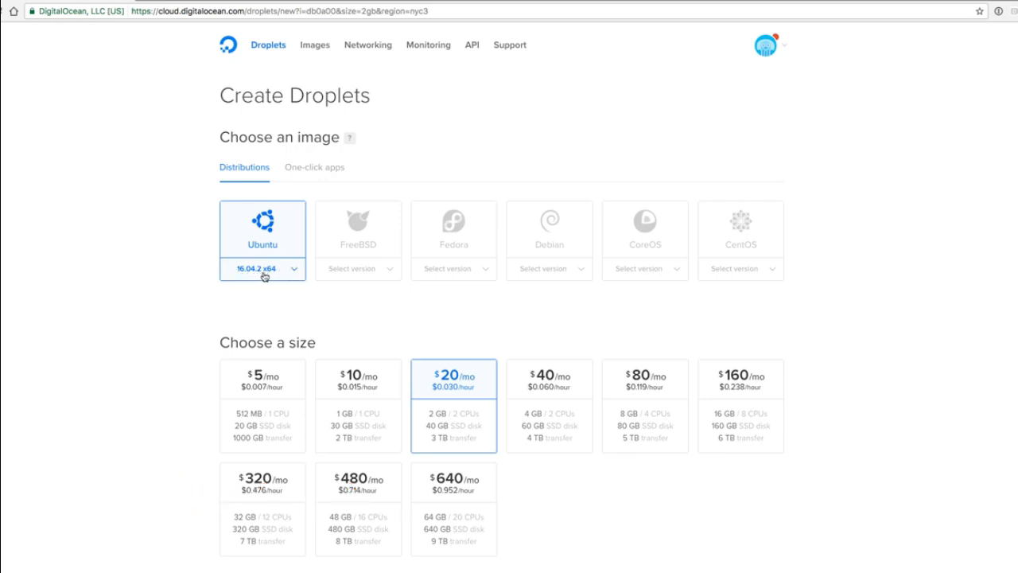
left_click(262, 268)
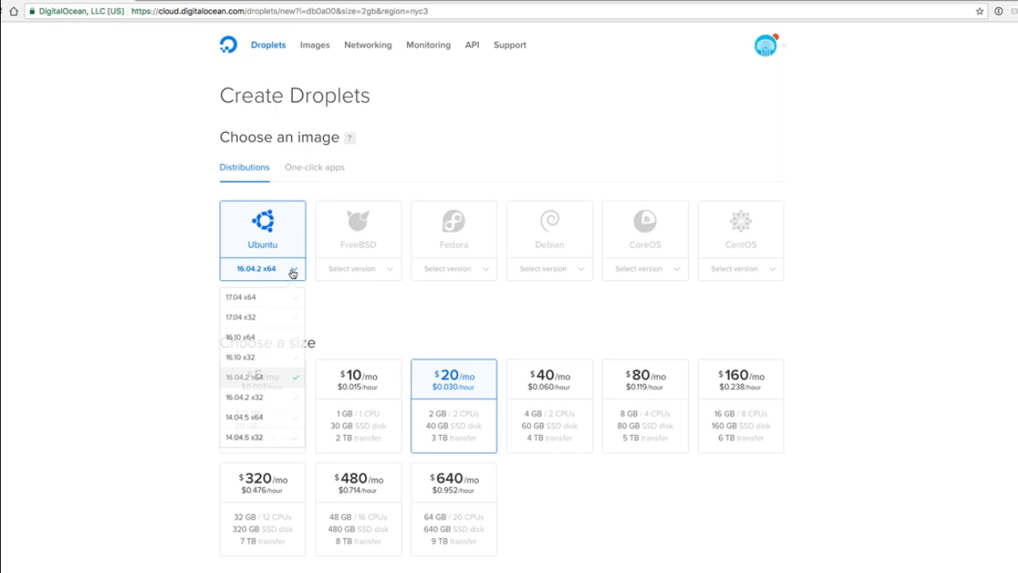
mouse_move(136, 305)
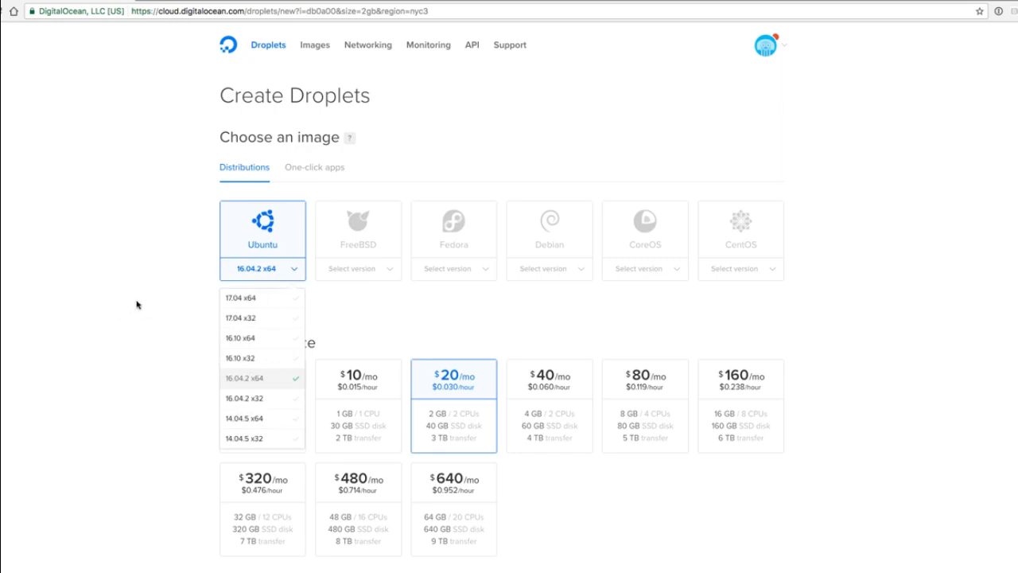
mouse_move(165, 277)
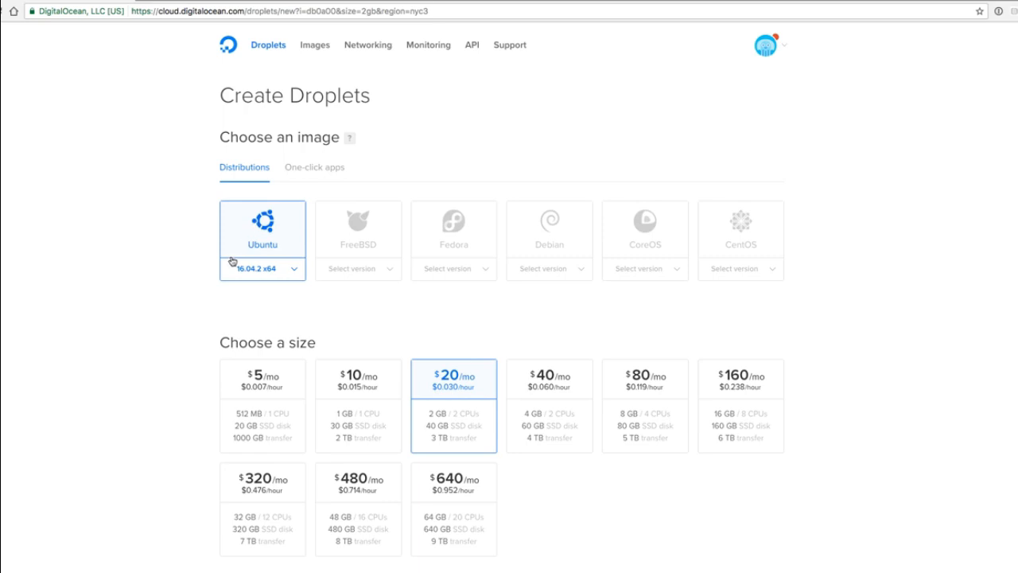
mouse_move(211, 286)
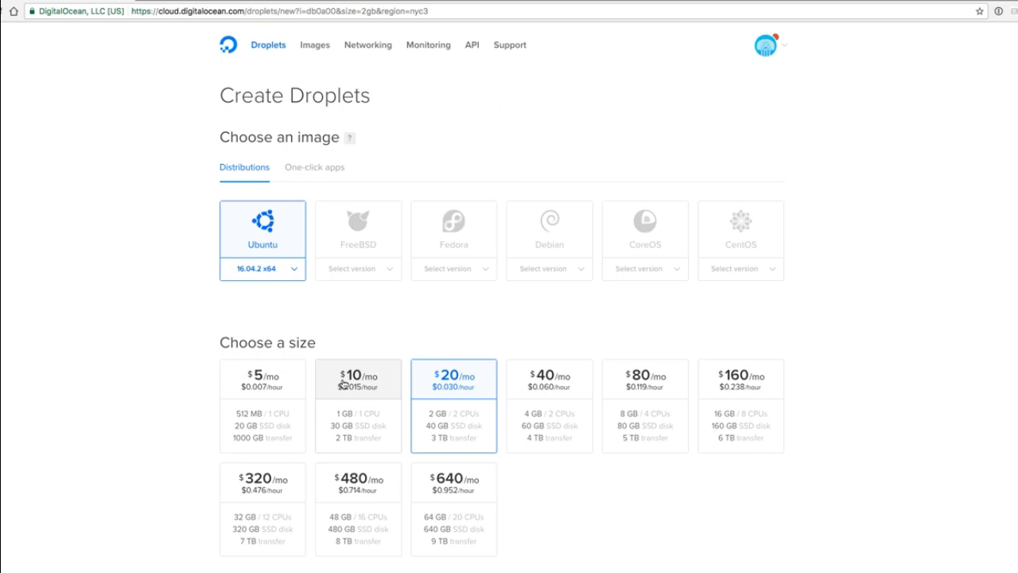
mouse_move(335, 390)
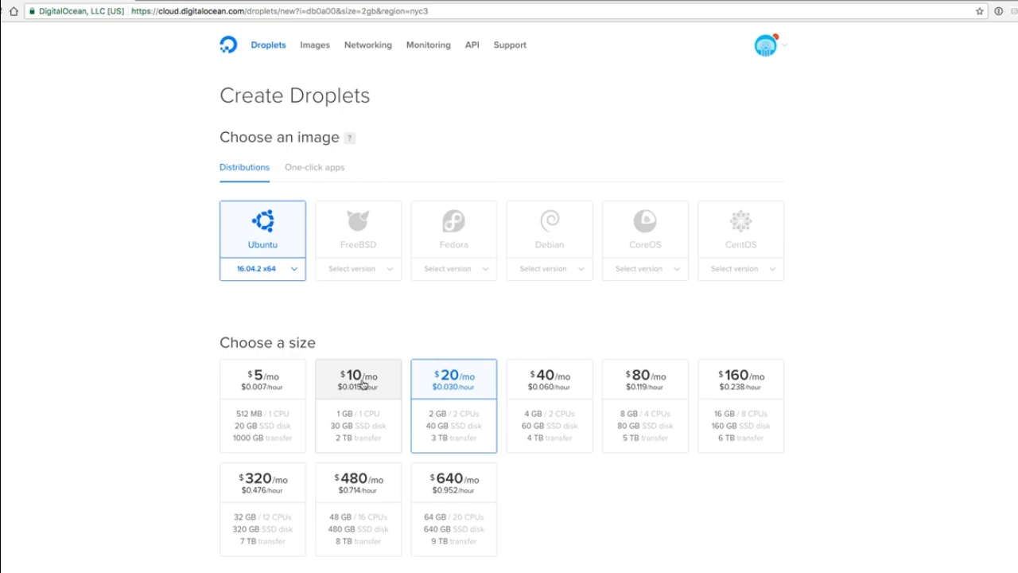
mouse_move(439, 391)
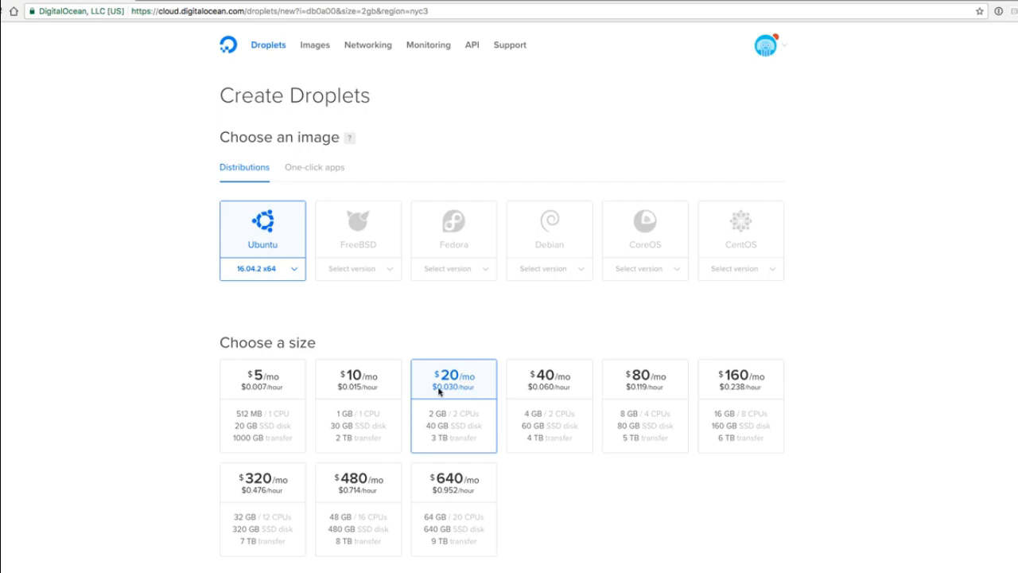
Choose Amsterdam 2 as the datacenter region and move down to Finalize and create.
scroll("down", 3)
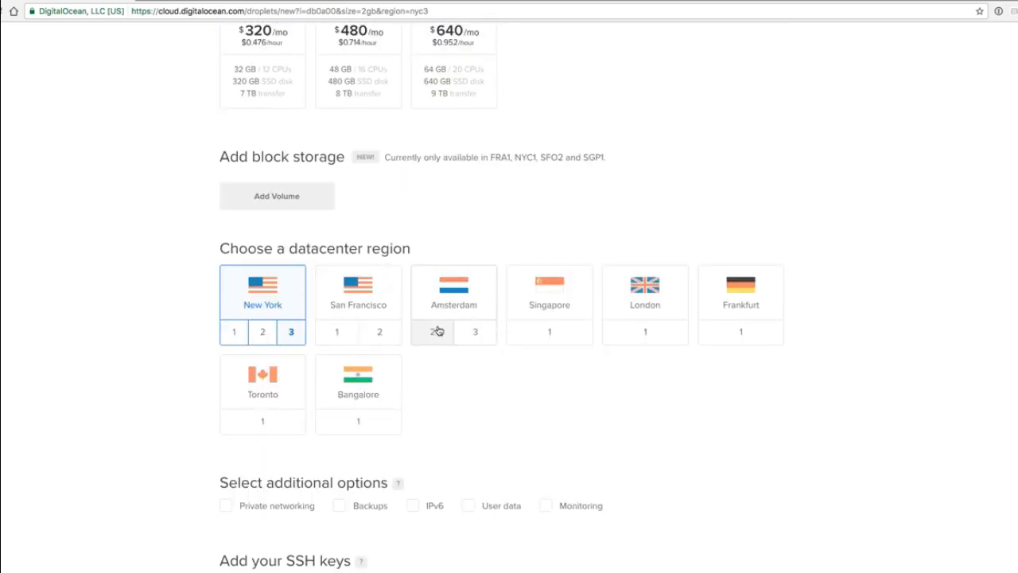
left_click(433, 332)
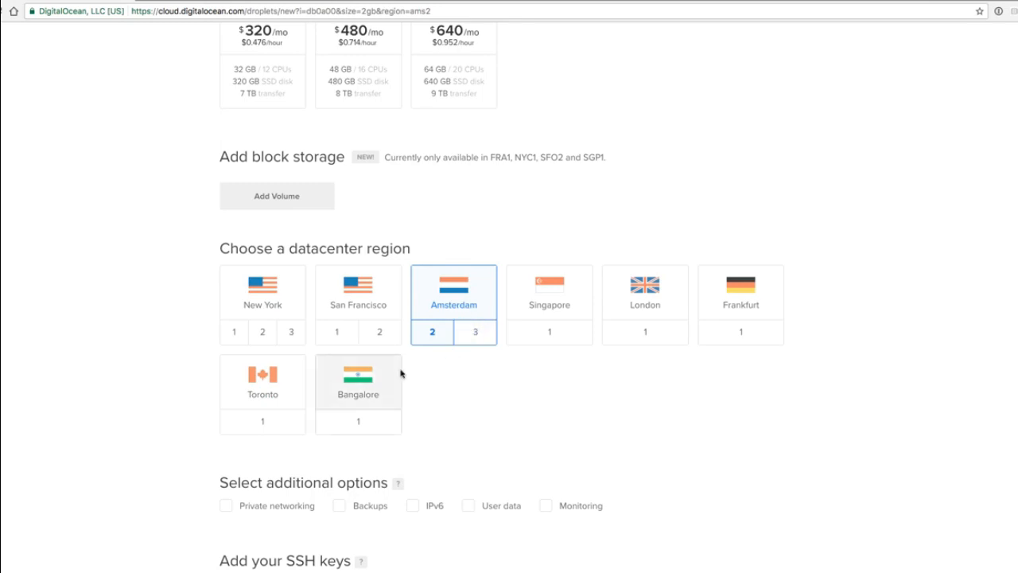
scroll("down", 3)
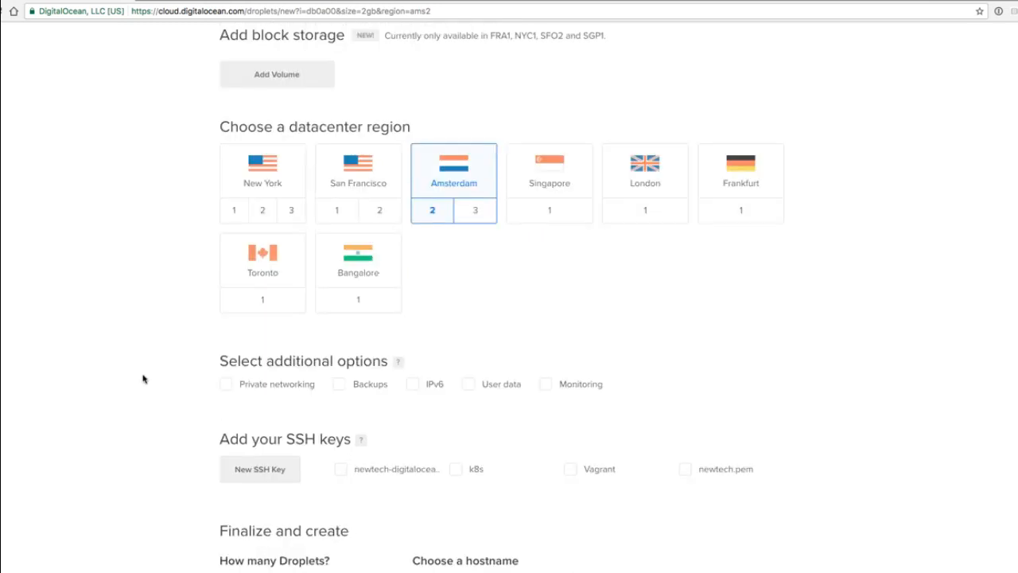
scroll("down", 3)
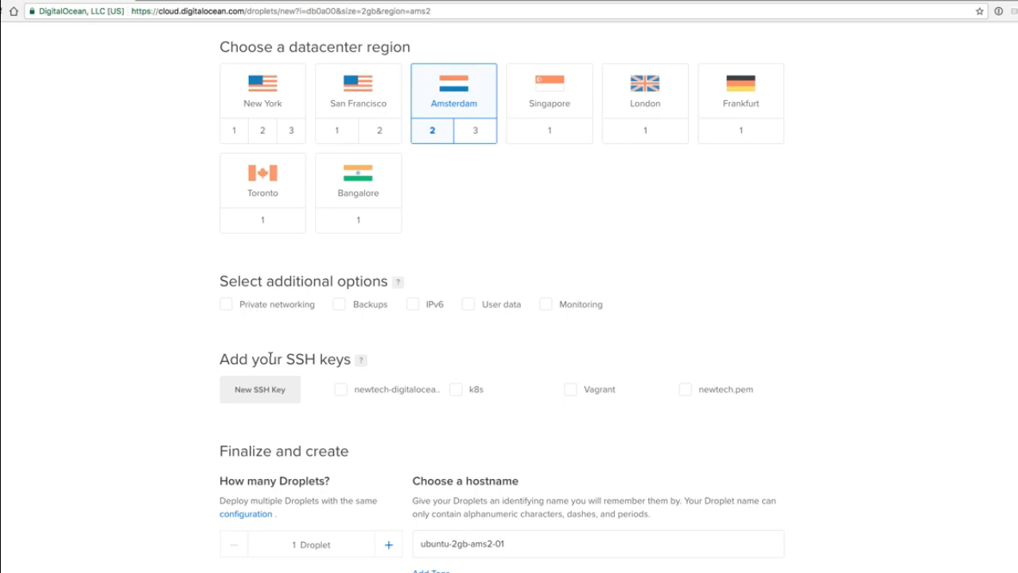
mouse_move(360, 359)
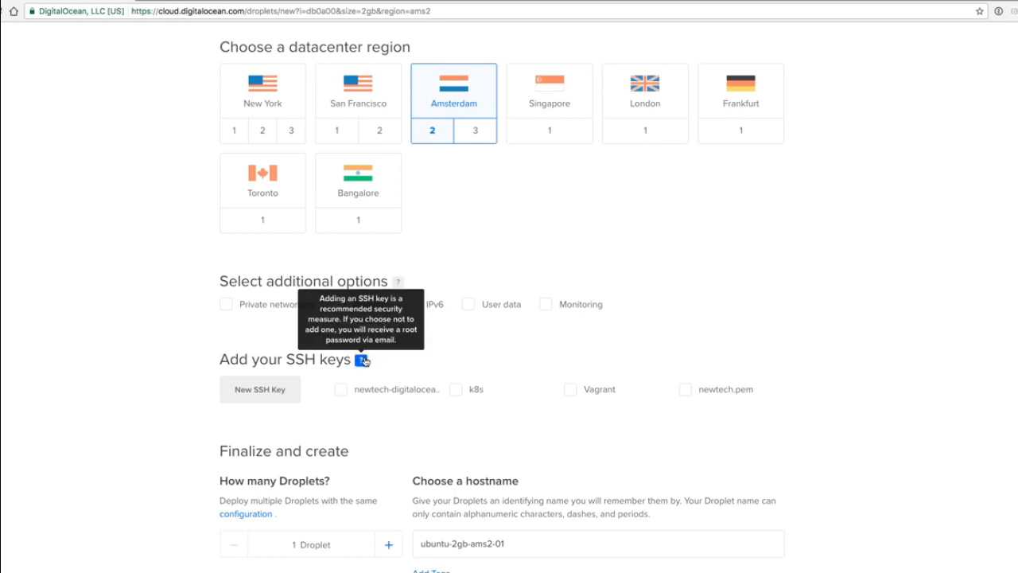
mouse_move(146, 426)
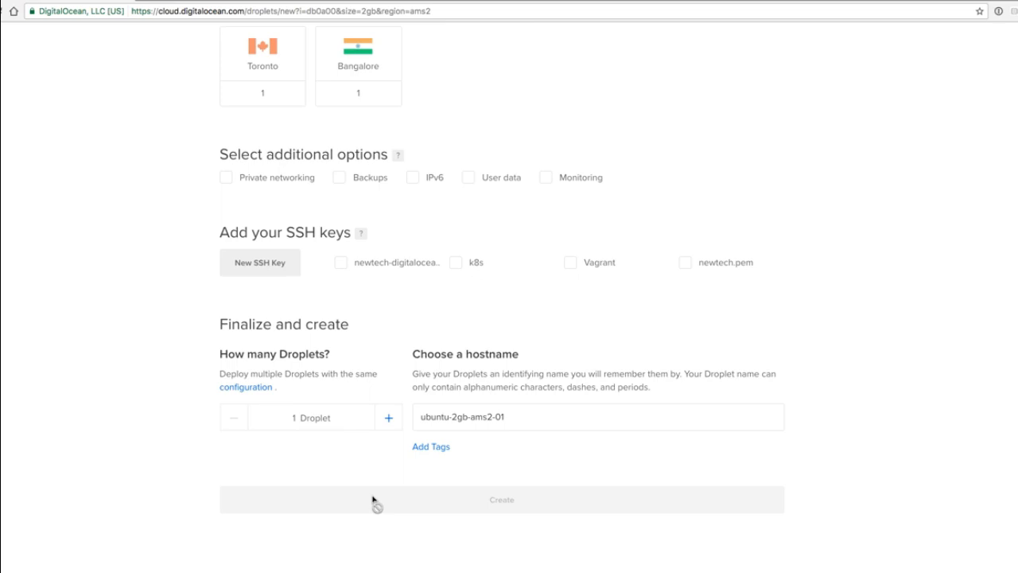
mouse_move(142, 388)
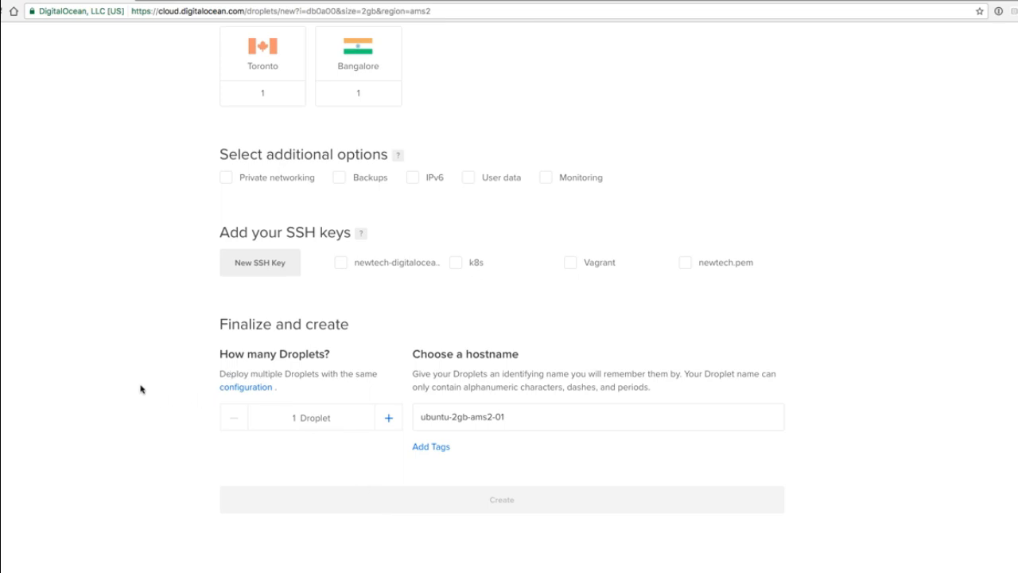
mouse_move(154, 389)
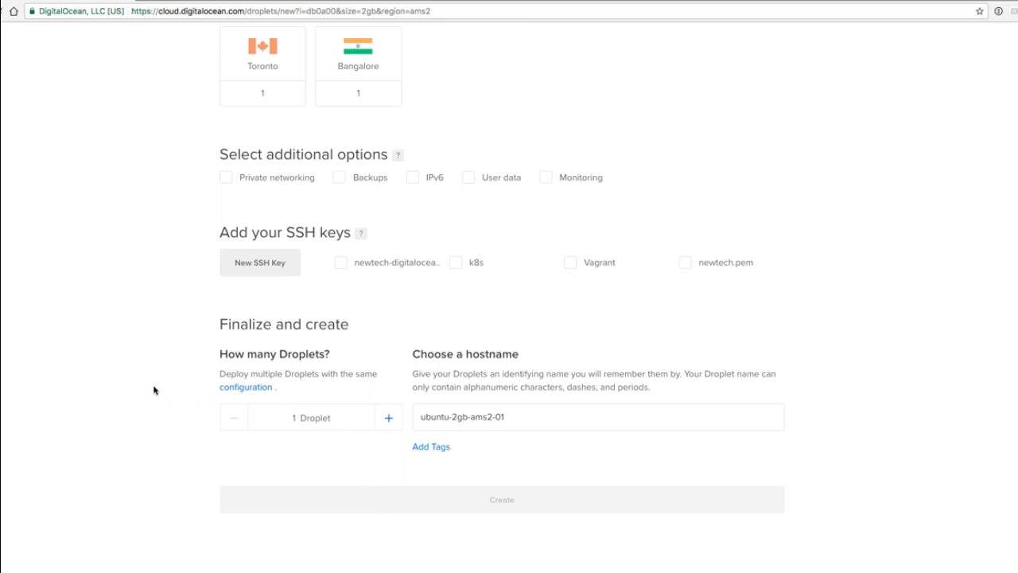
Create the droplet, copy its IPv4 address 82.196.14.54, and launch Terminal from Spotlight.
left_click(501, 500)
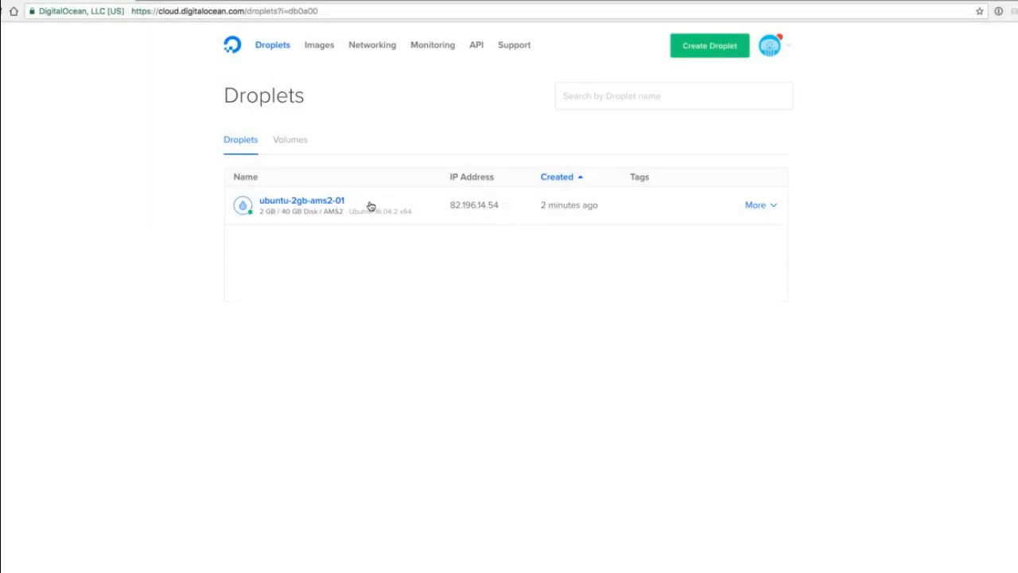
left_click(302, 200)
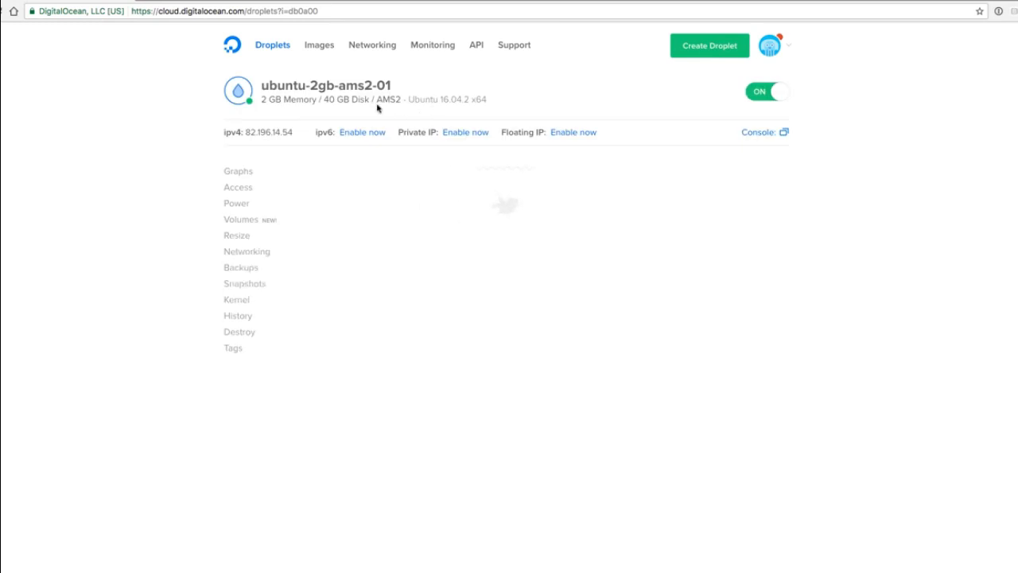
mouse_move(630, 117)
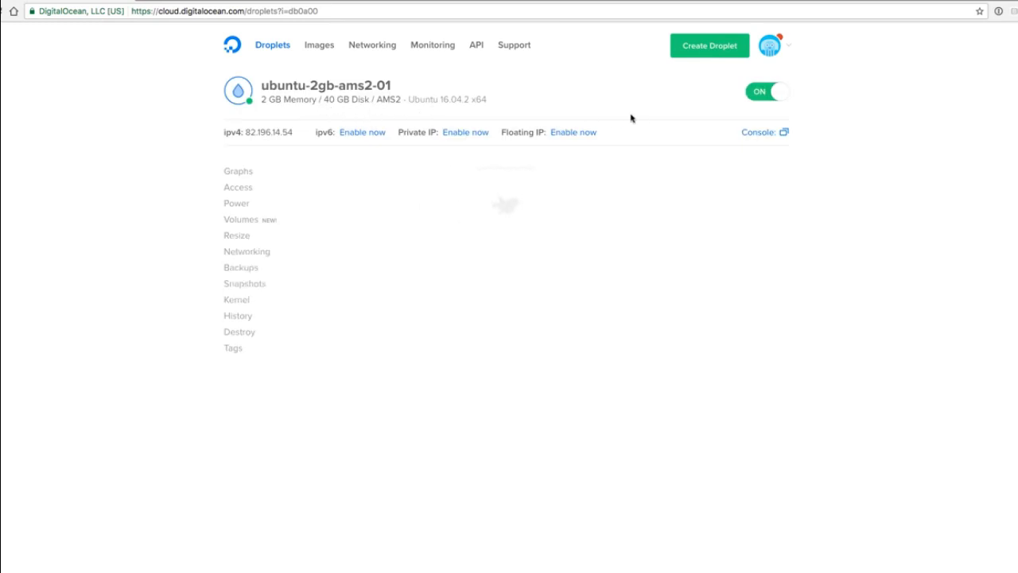
mouse_move(299, 132)
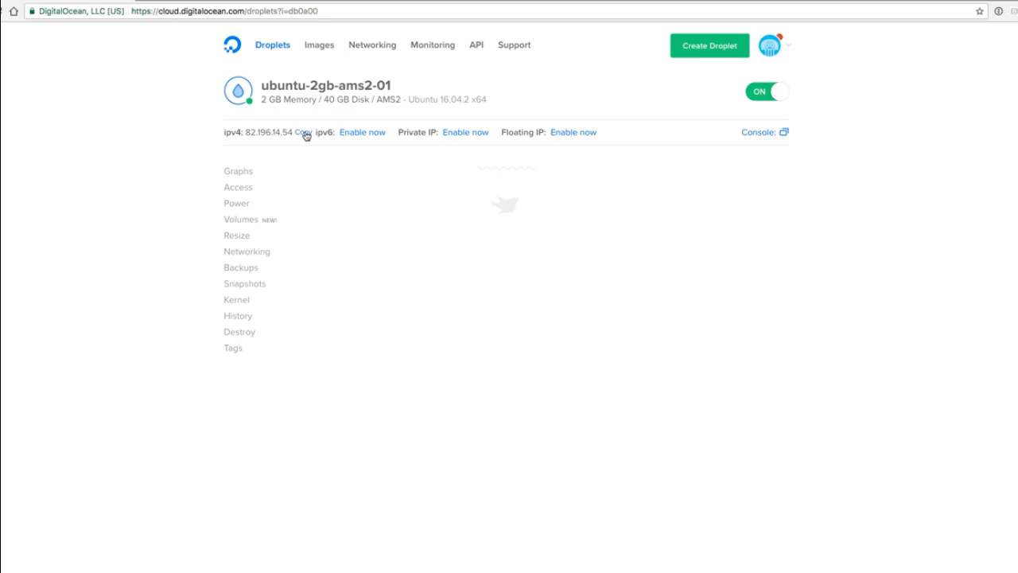
mouse_move(256, 132)
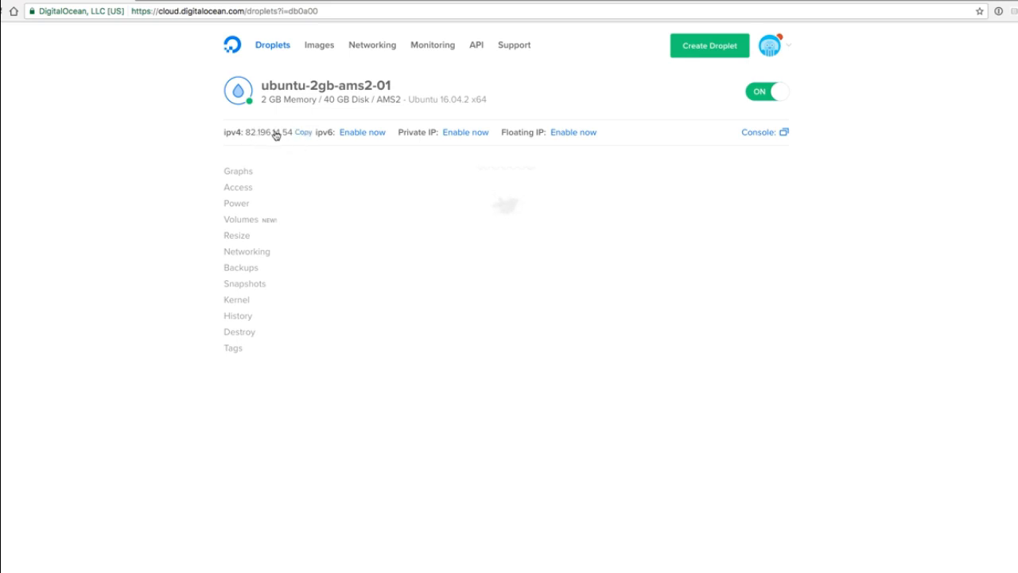
left_click(303, 132)
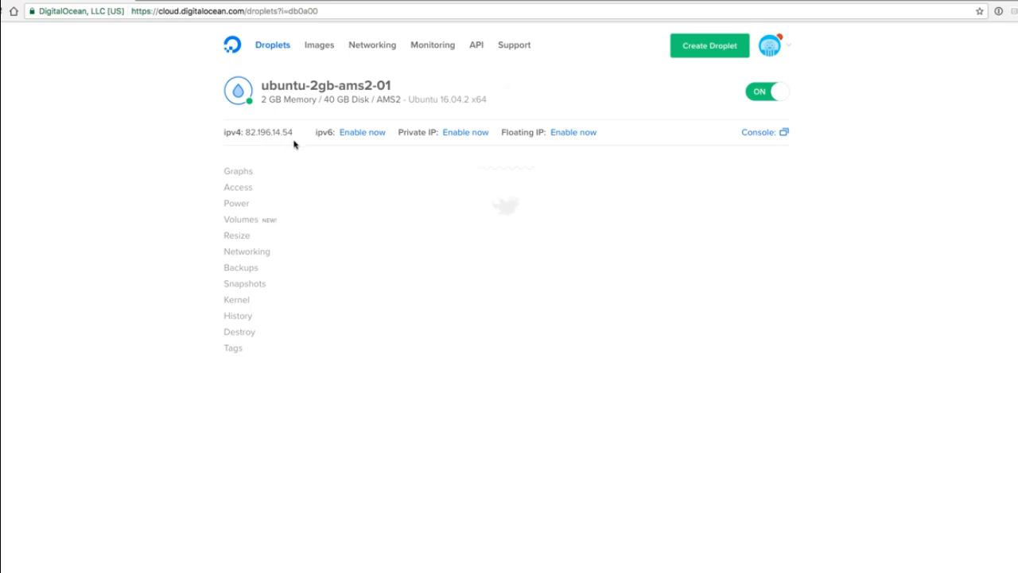
type("terminal")
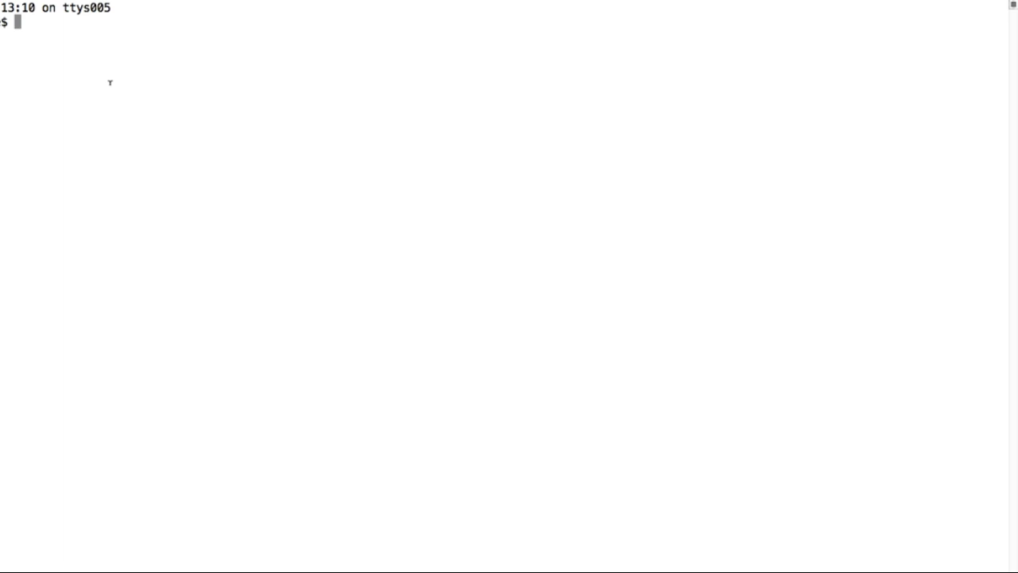
Compose an ssh command to 82.196.14.54 logging in as root.
type("ssh 82.196.14.54")
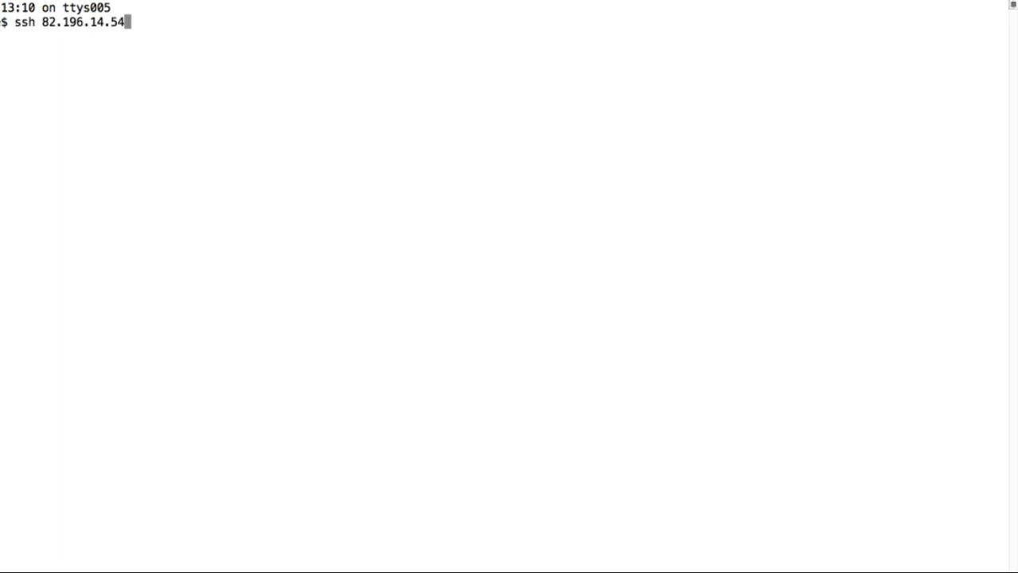
type("-lroot")
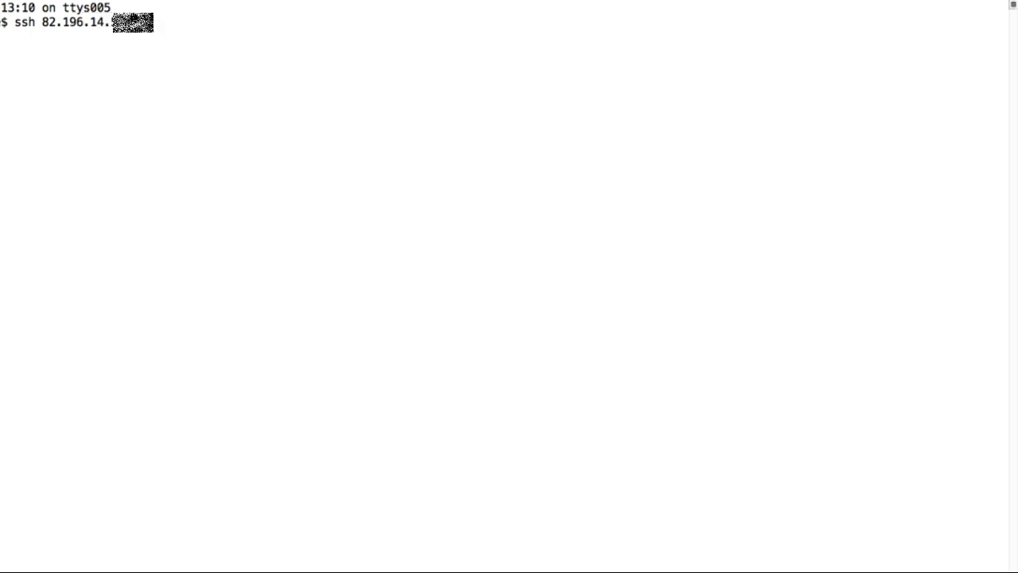
type("ro")
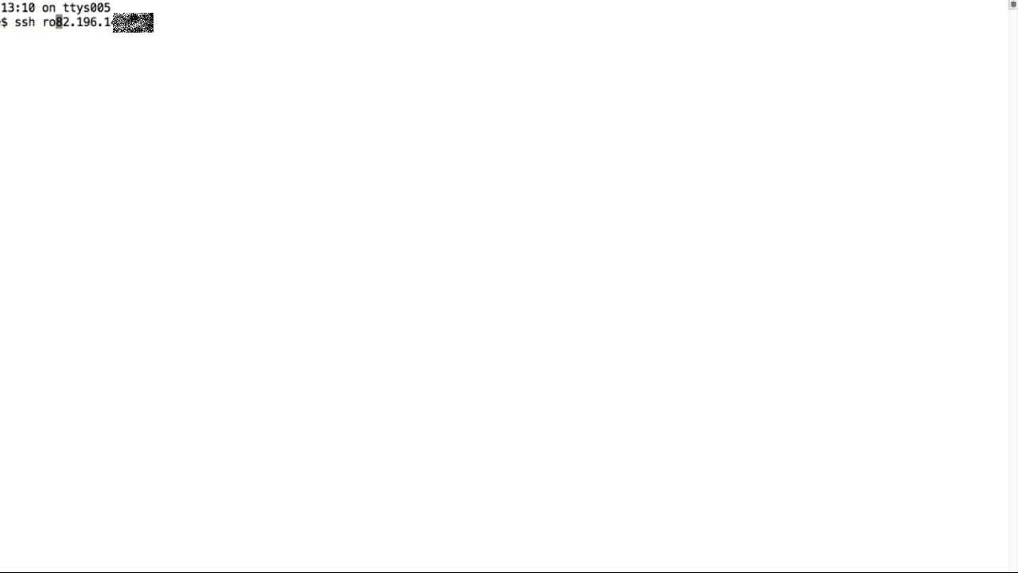
type("ot@")
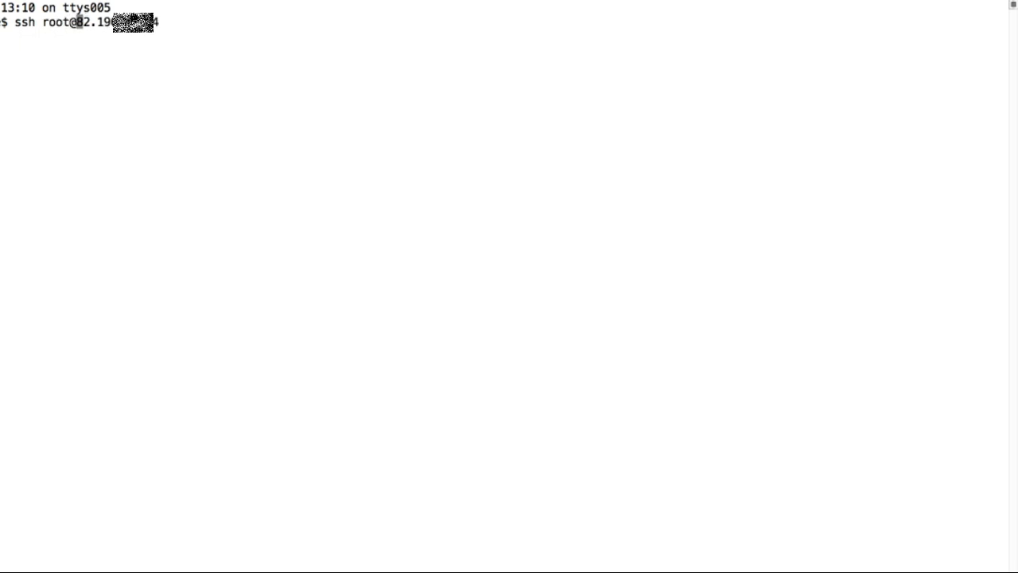
mouse_move(191, 153)
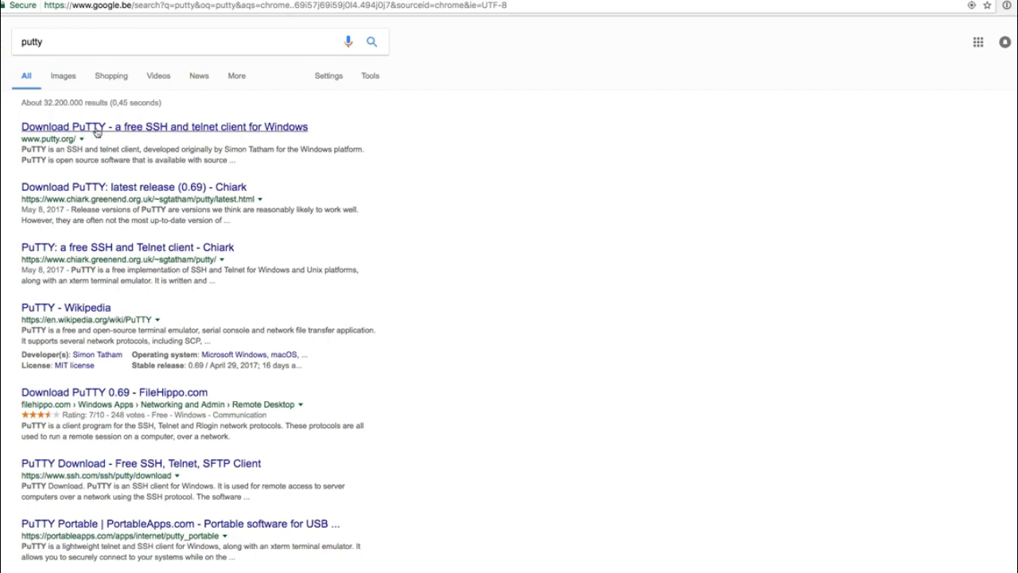
Visit putty.org from the Google results and view a PuTTY Configuration window screenshot.
left_click(162, 127)
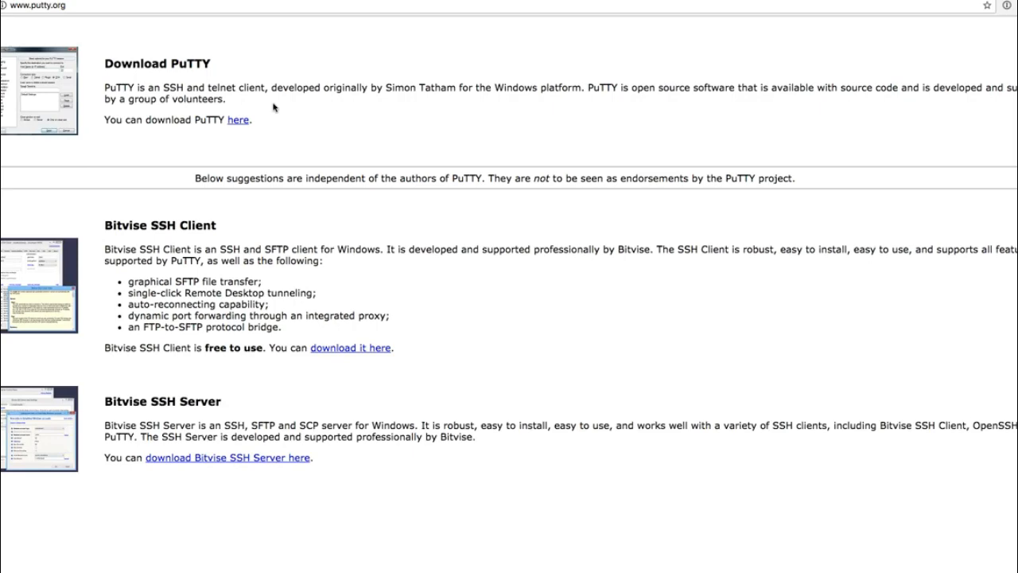
mouse_move(38, 78)
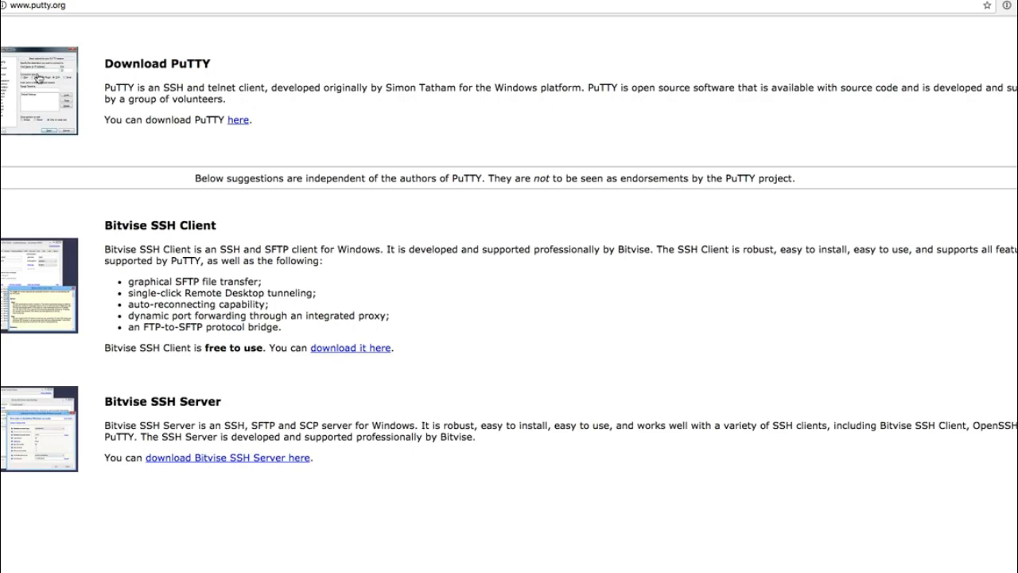
left_click(237, 120)
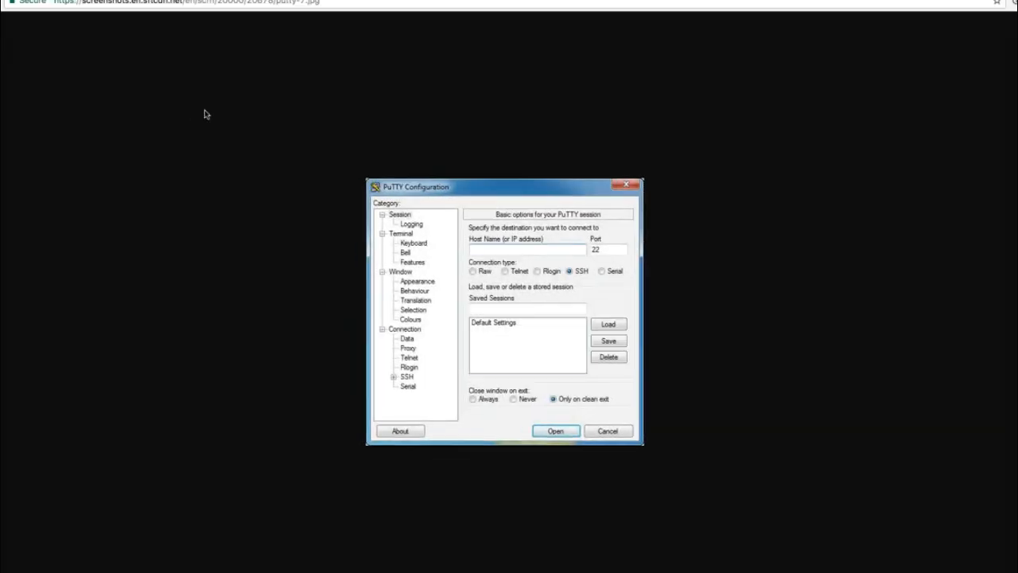
mouse_move(432, 224)
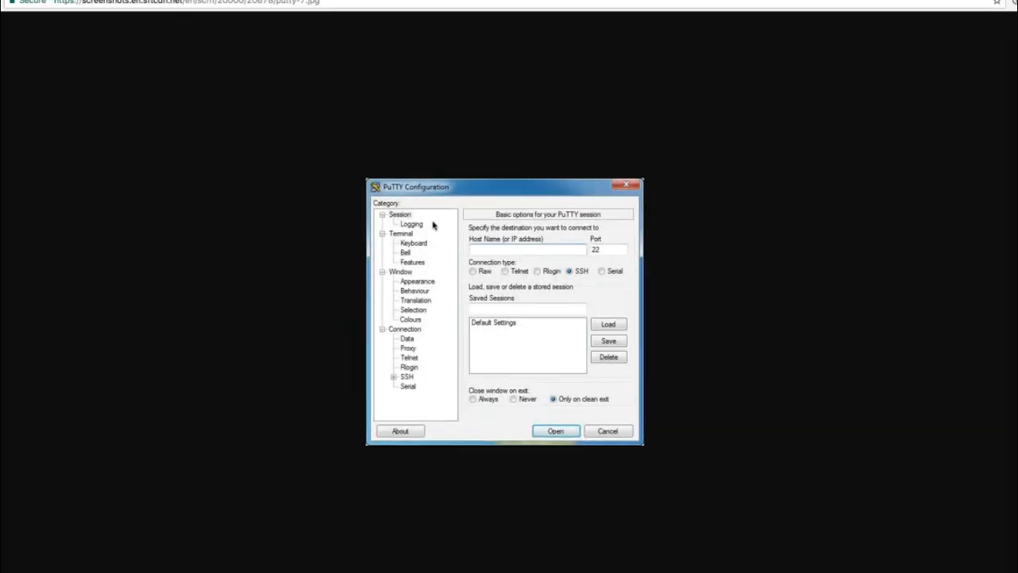
mouse_move(585, 214)
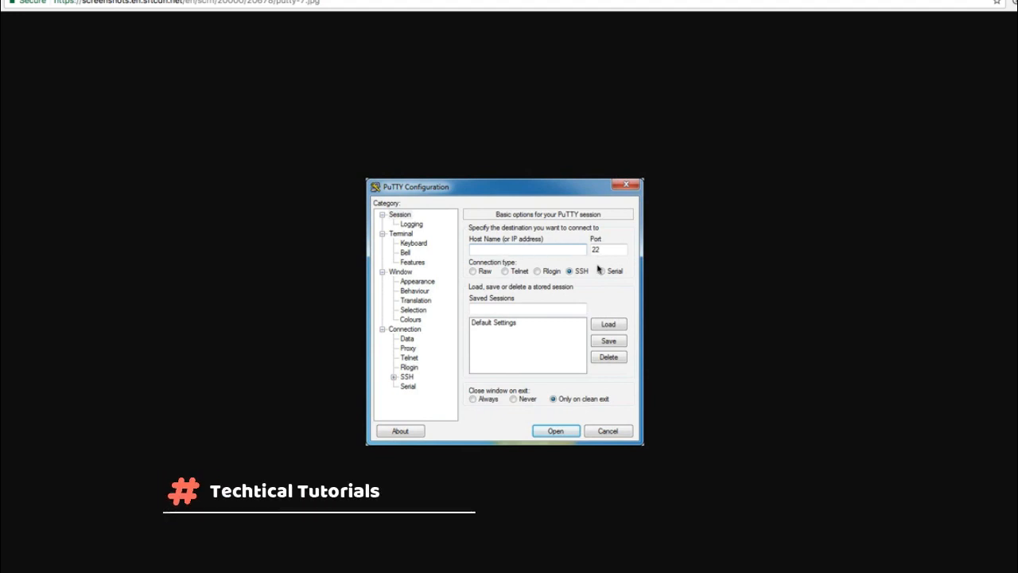
mouse_move(154, 274)
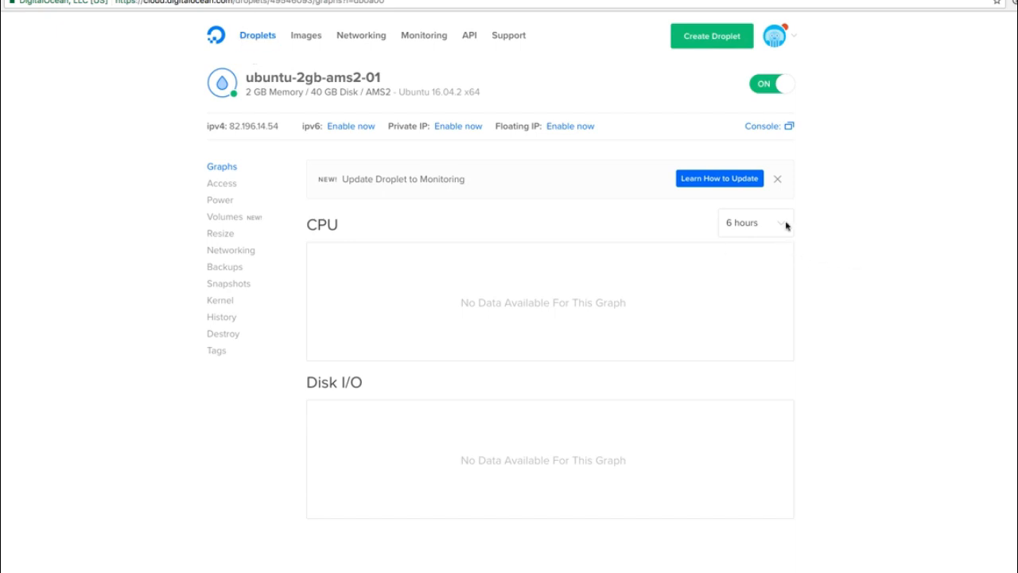
mouse_move(760, 126)
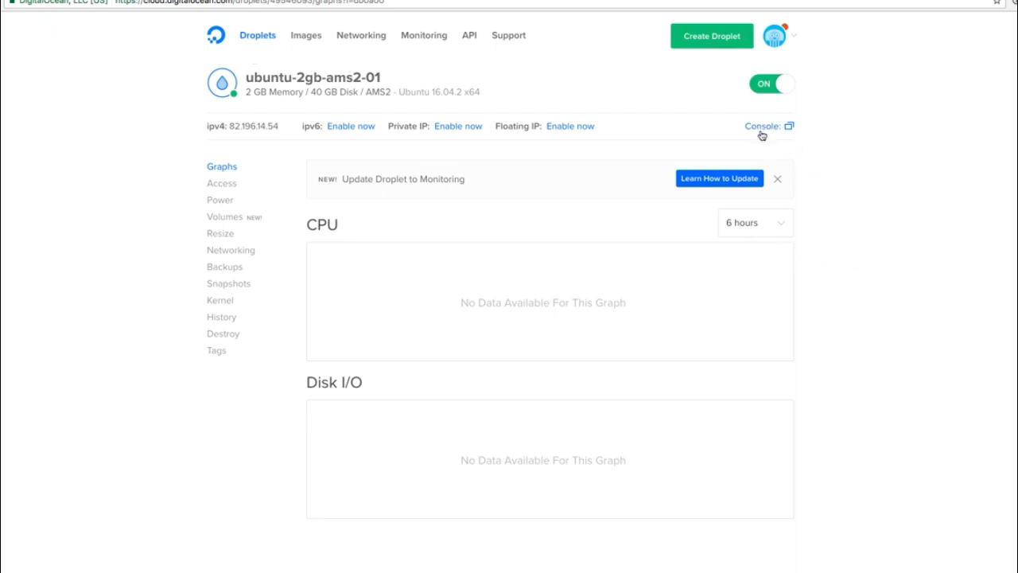
Launch the droplet's web console and enter root as the login username.
left_click(763, 126)
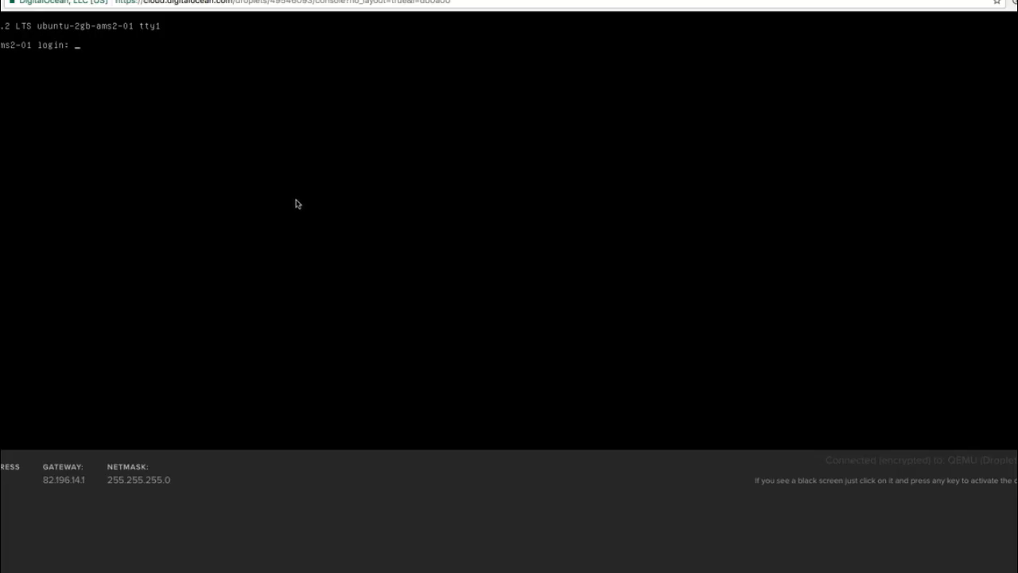
type("ro")
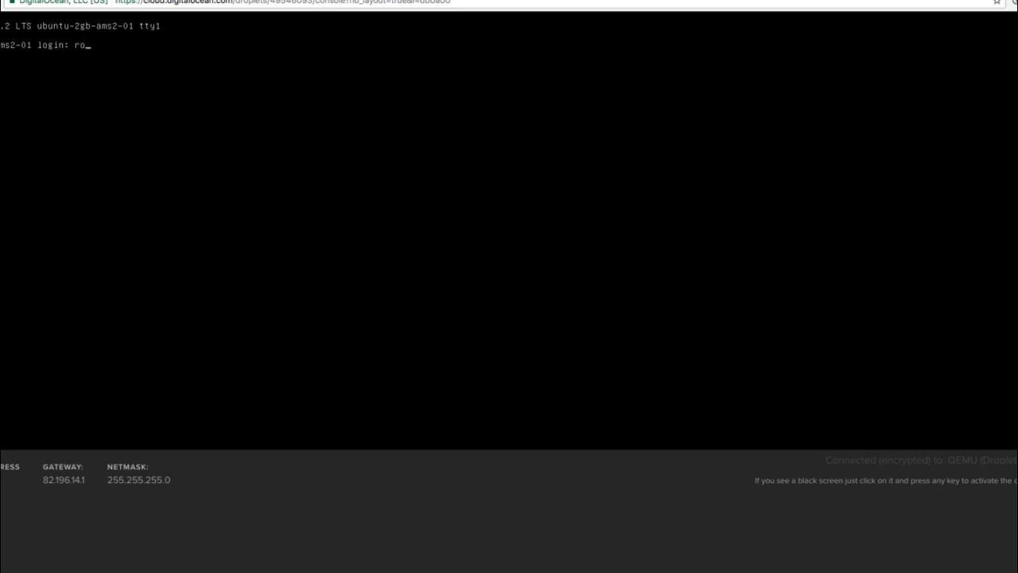
type("ot")
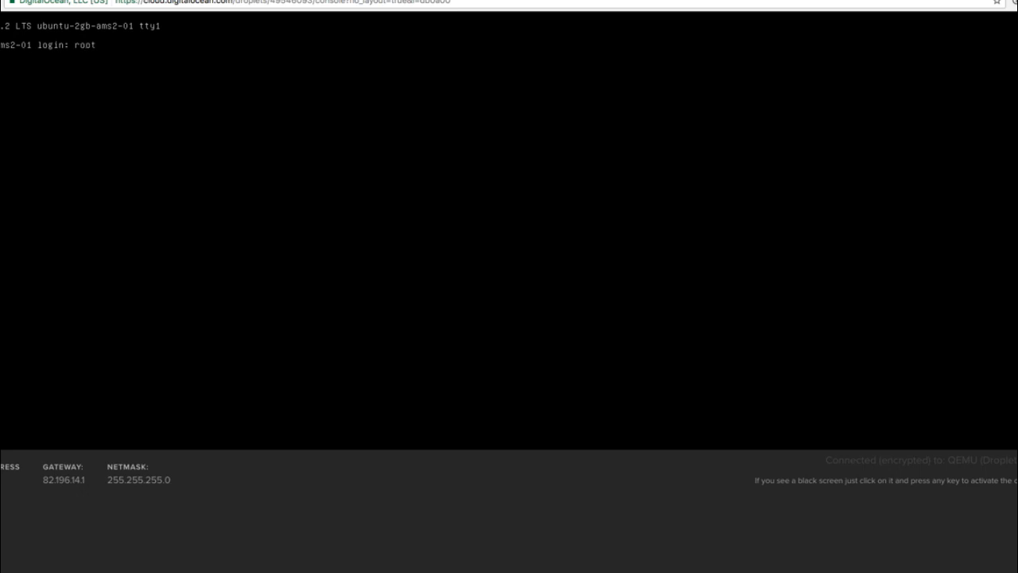
mouse_move(131, 103)
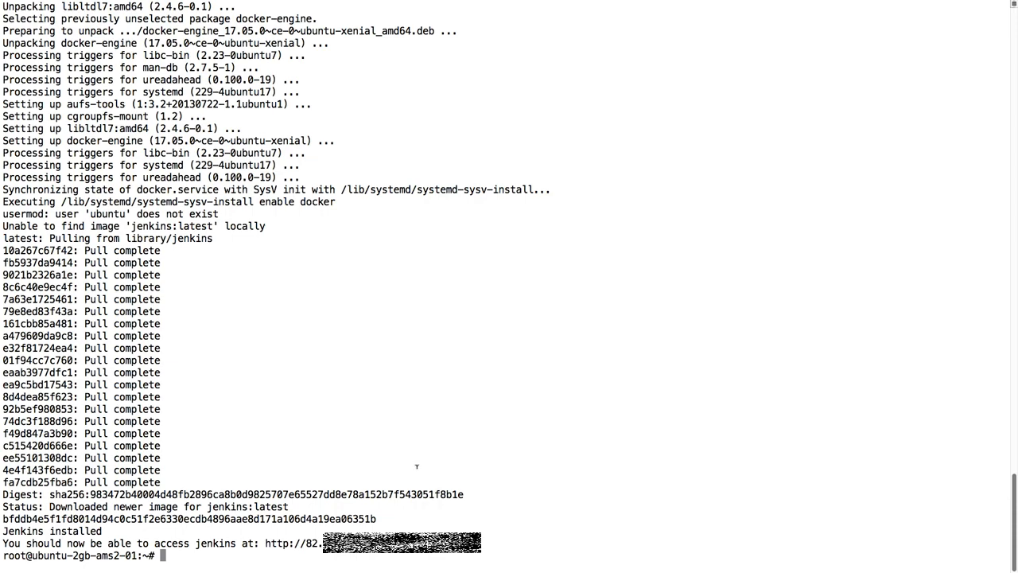
mouse_move(414, 453)
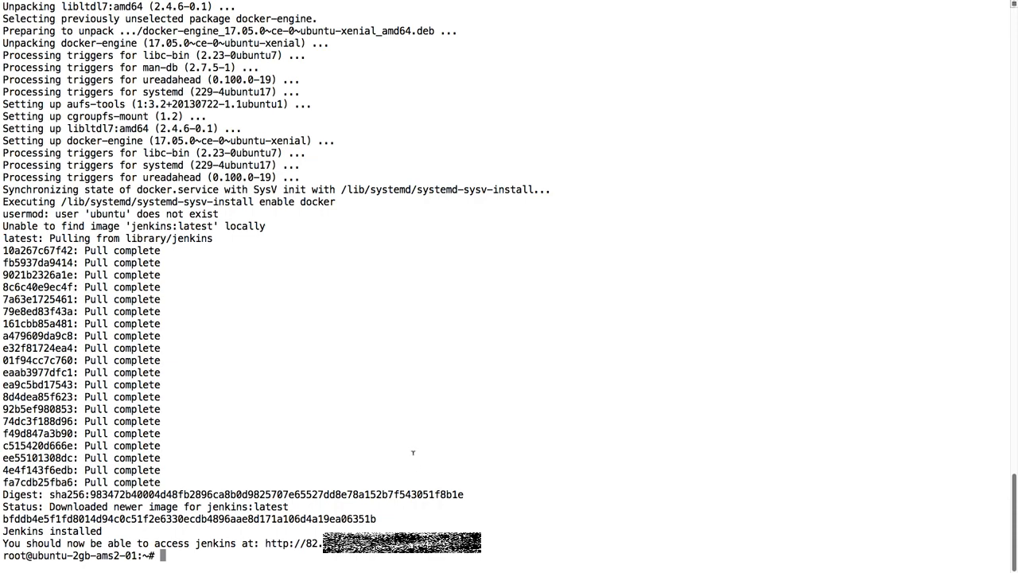
Print install_jenkins.sh with cat and highlight its Docker installation lines.
type("cat install_jenkins.sh")
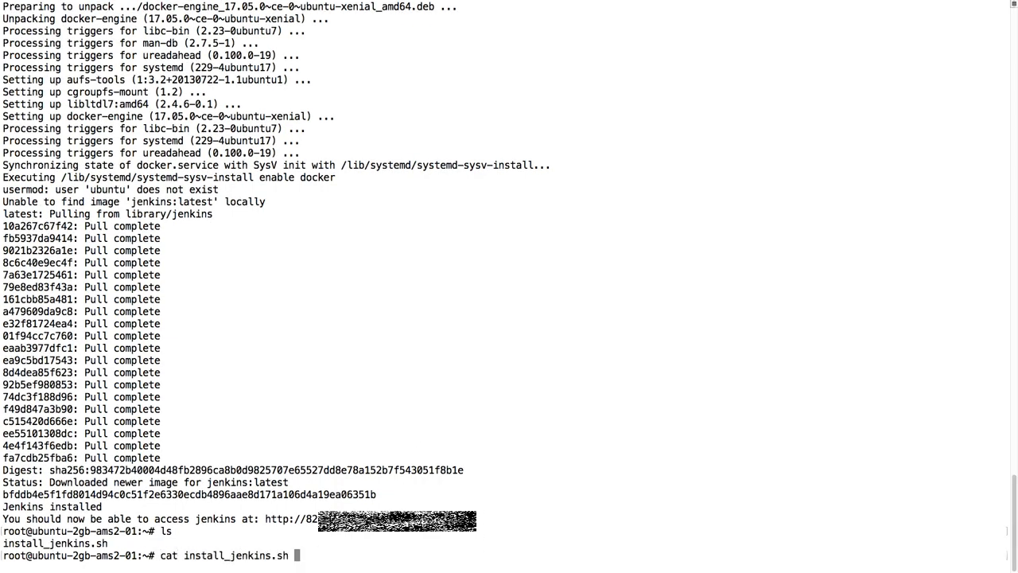
key("Return")
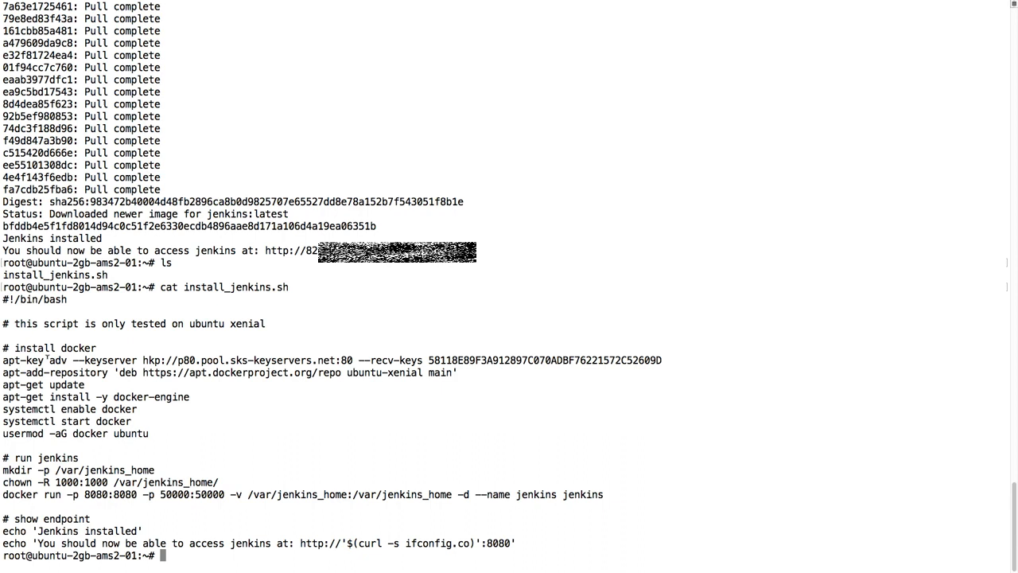
left_click_drag(3, 359, 148, 432)
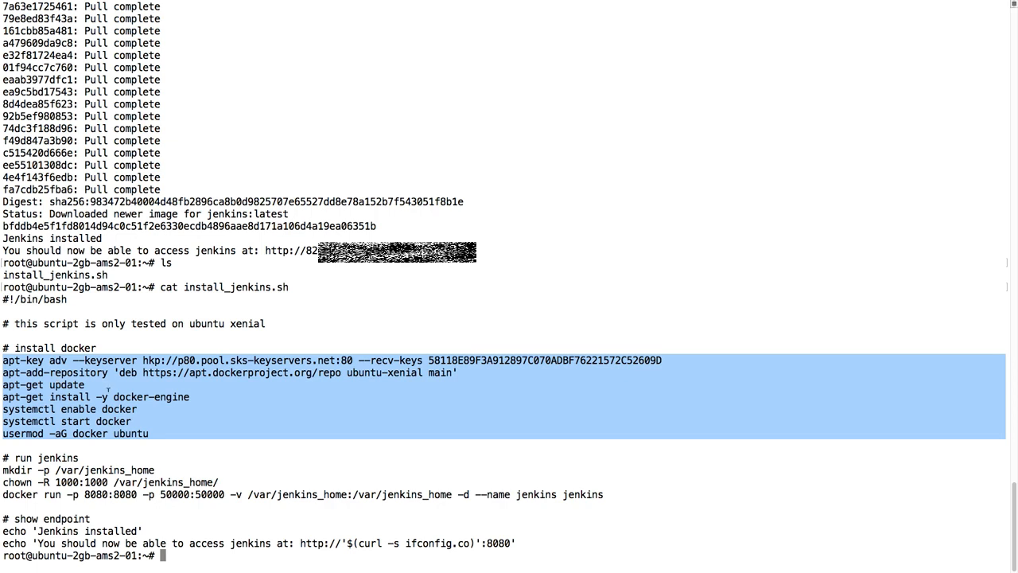
scroll("down", 3)
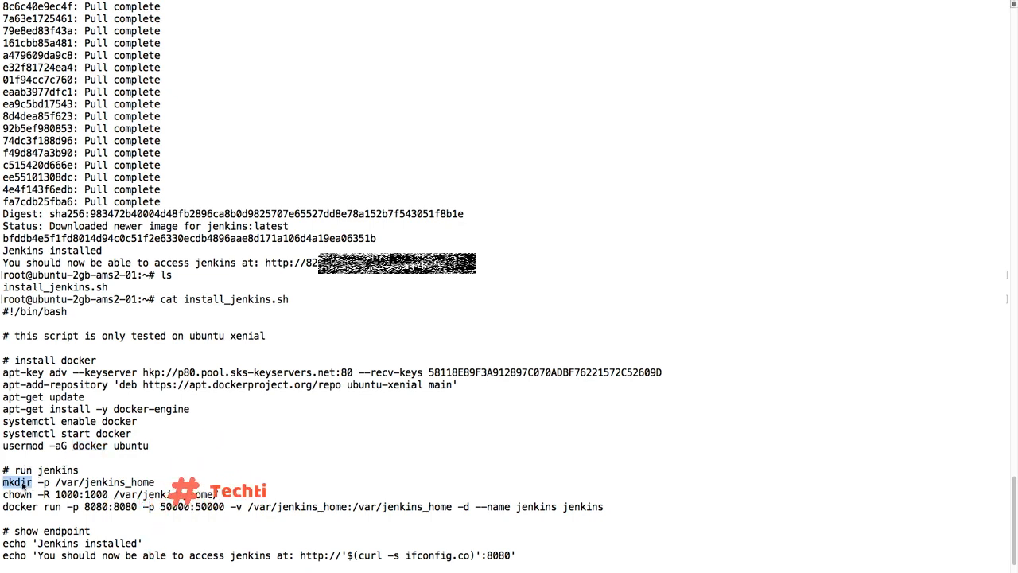
Highlight the jenkins_home mkdir, the chown user id, and the docker run command naming the container jenkins.
double_click(118, 482)
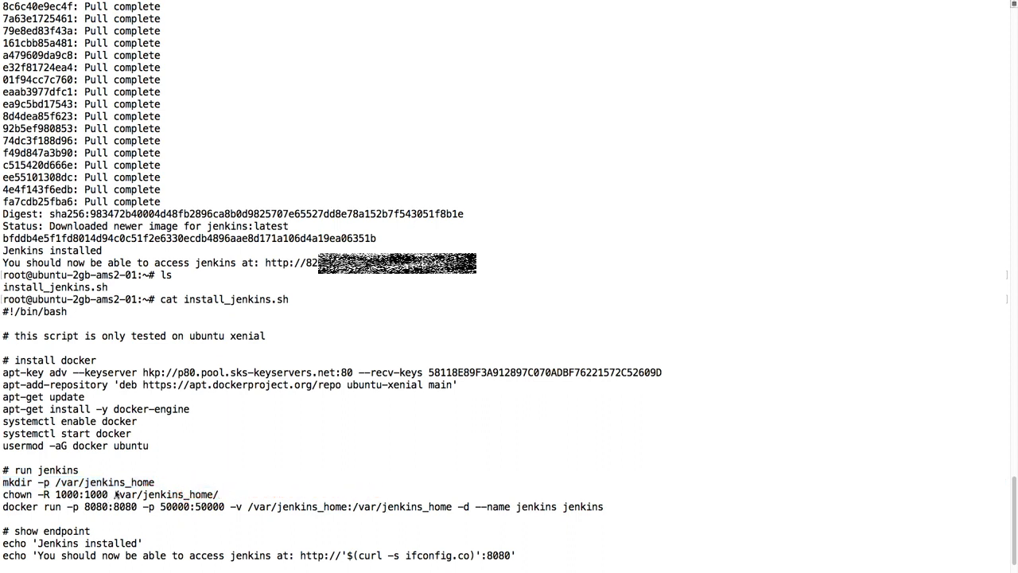
double_click(166, 493)
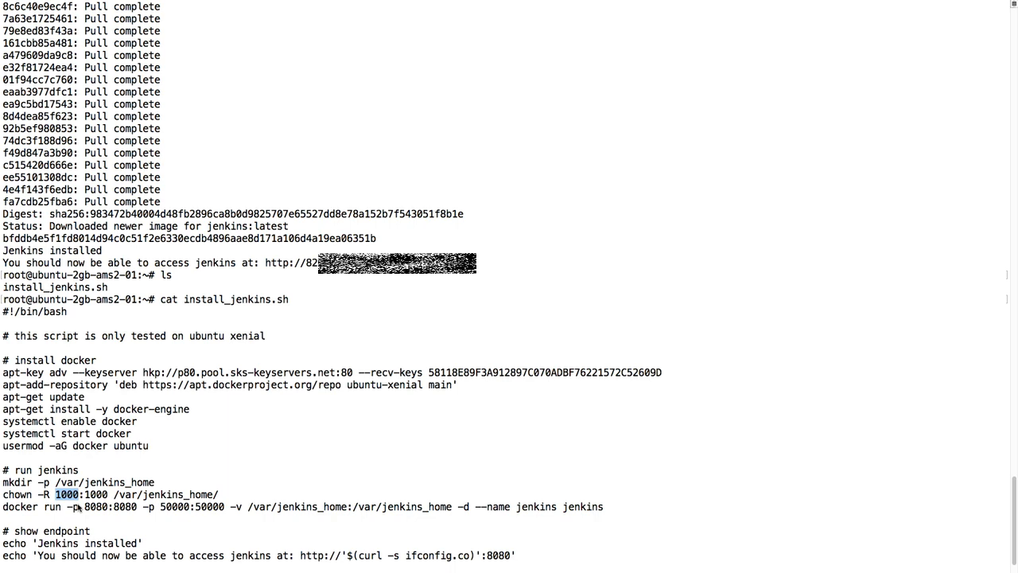
double_click(19, 506)
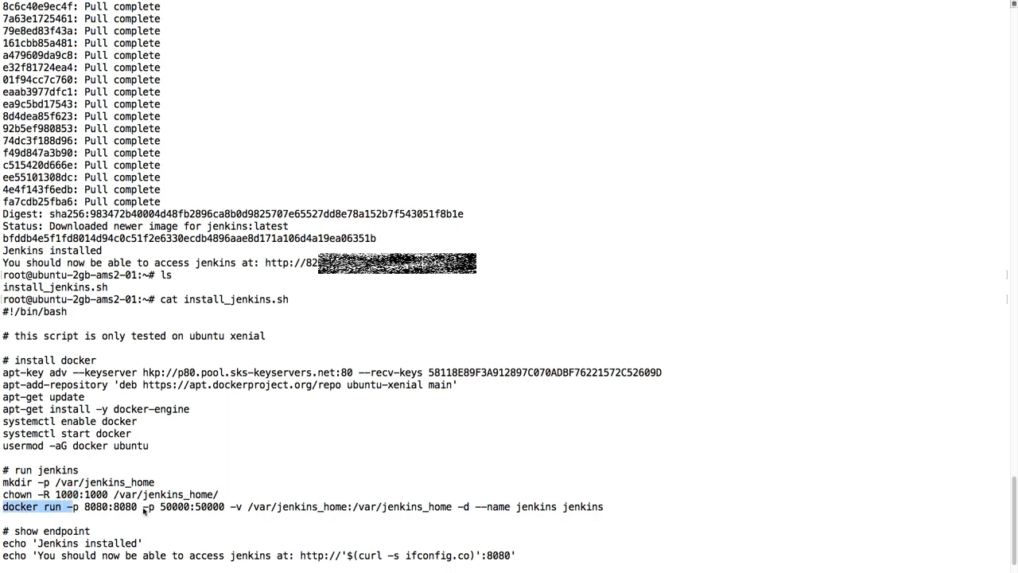
double_click(582, 506)
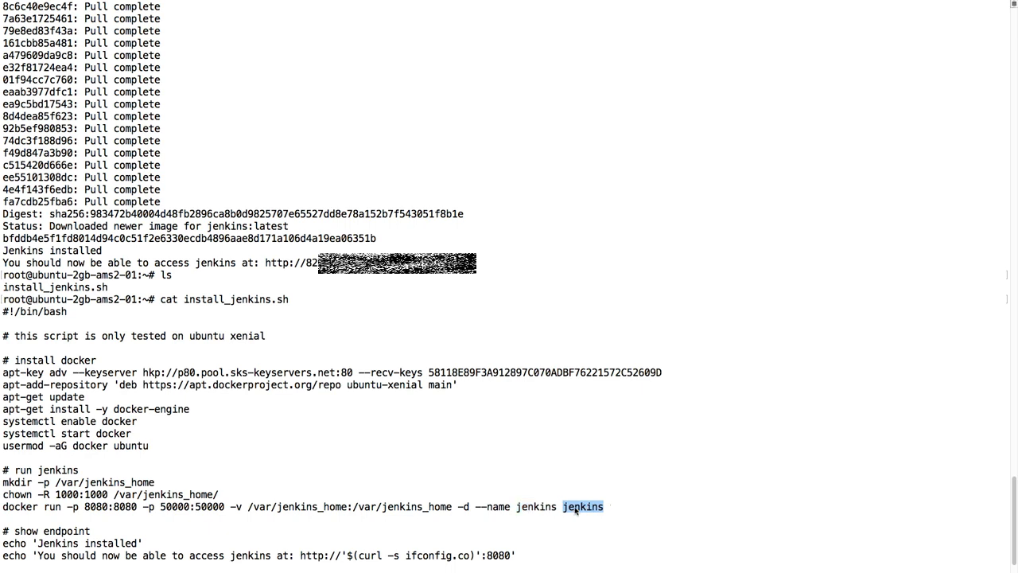
mouse_move(590, 518)
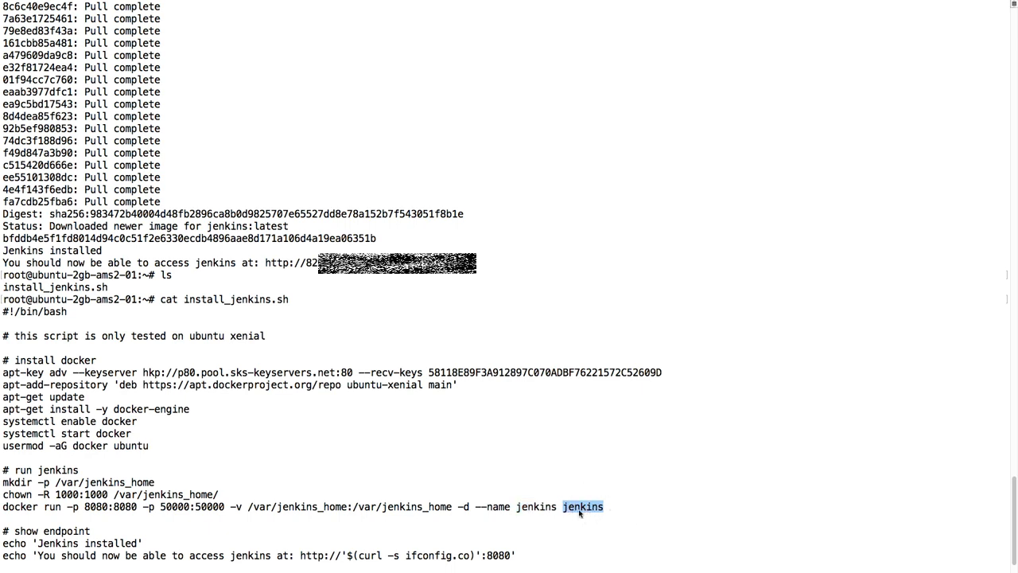
scroll("down", 3)
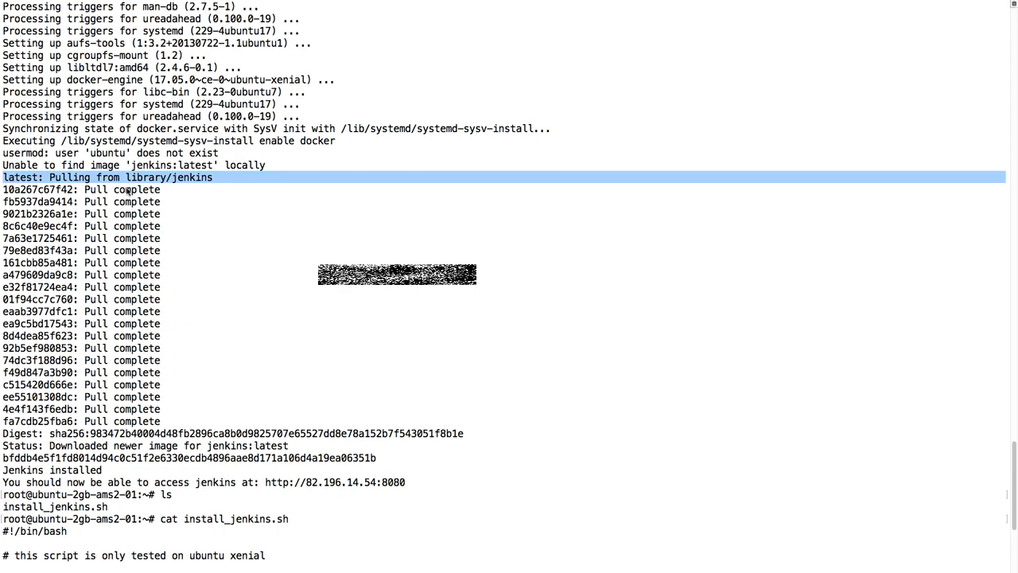
scroll("down", 3)
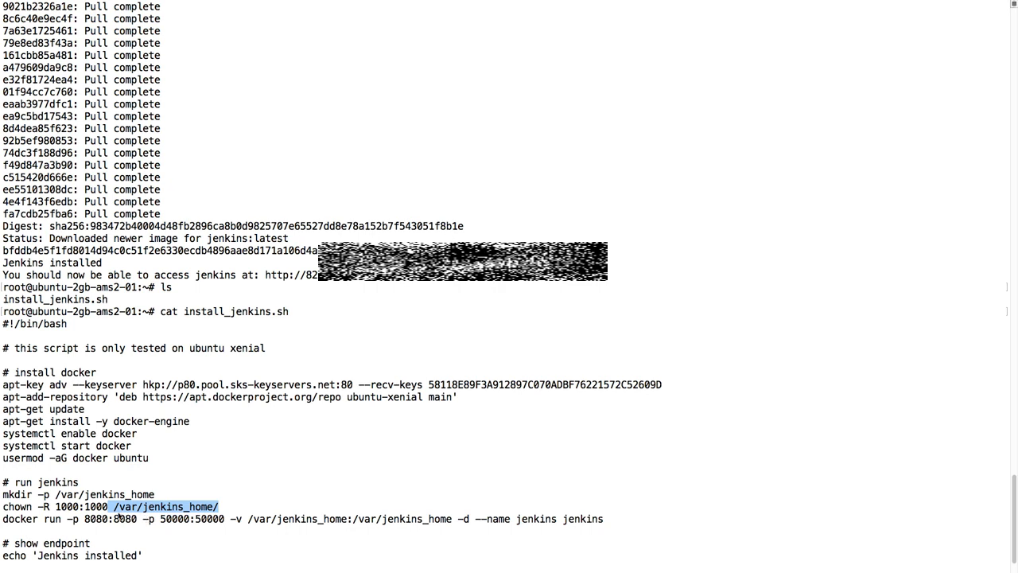
mouse_move(105, 522)
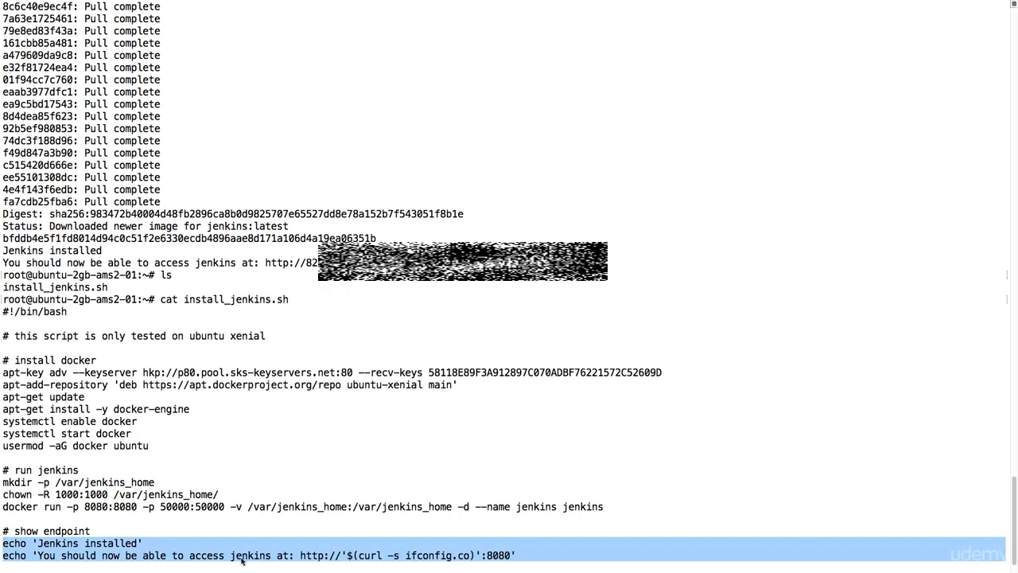
mouse_move(280, 279)
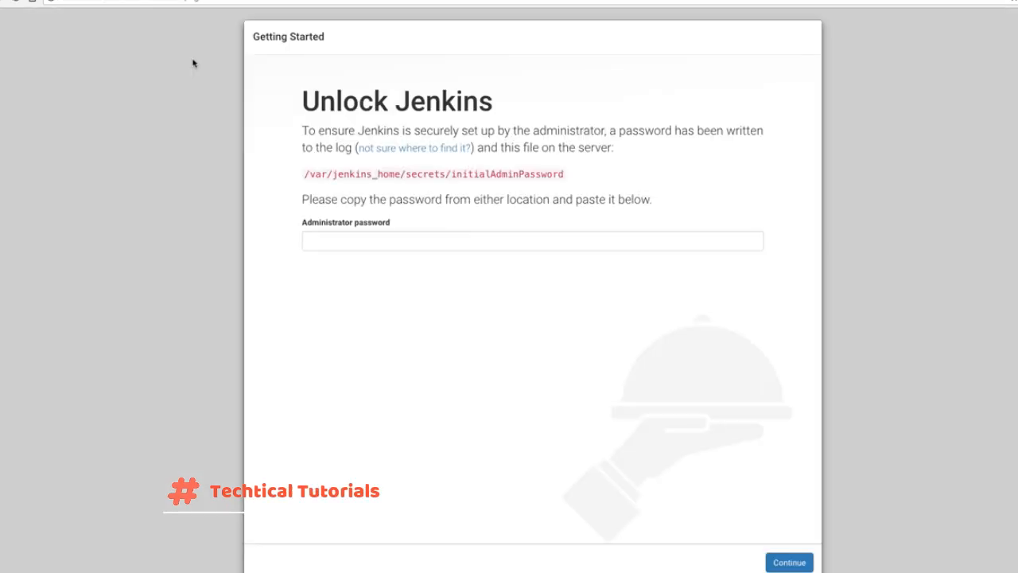
mouse_move(247, 110)
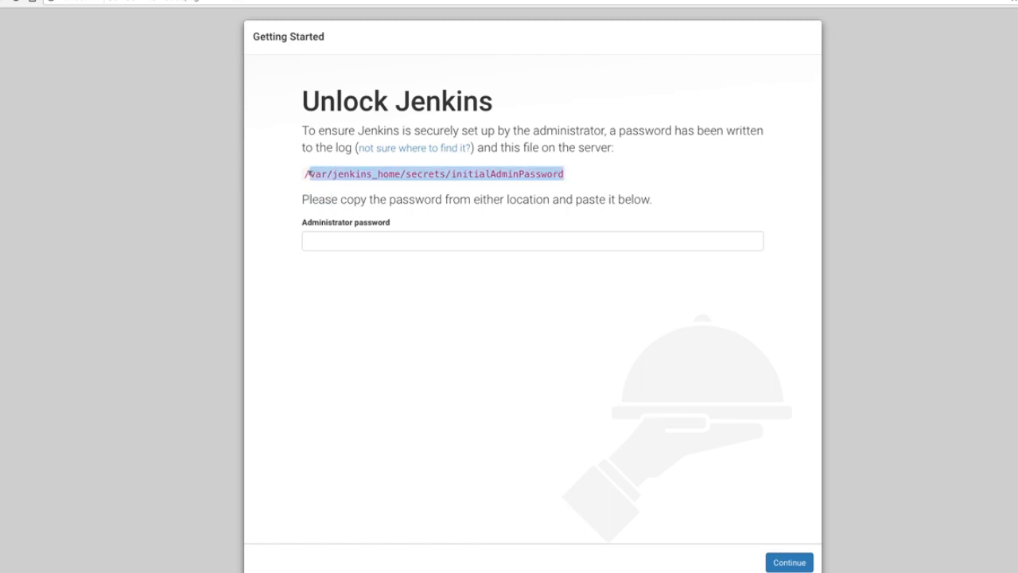
mouse_move(391, 226)
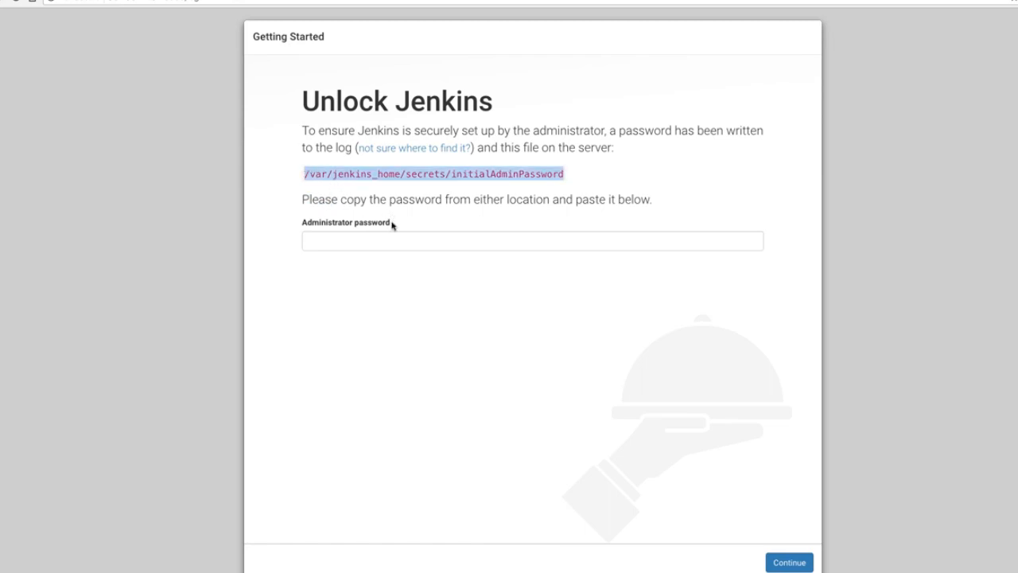
Enter the initial administrator password into the Administrator password field to unlock Jenkins.
left_click(531, 240)
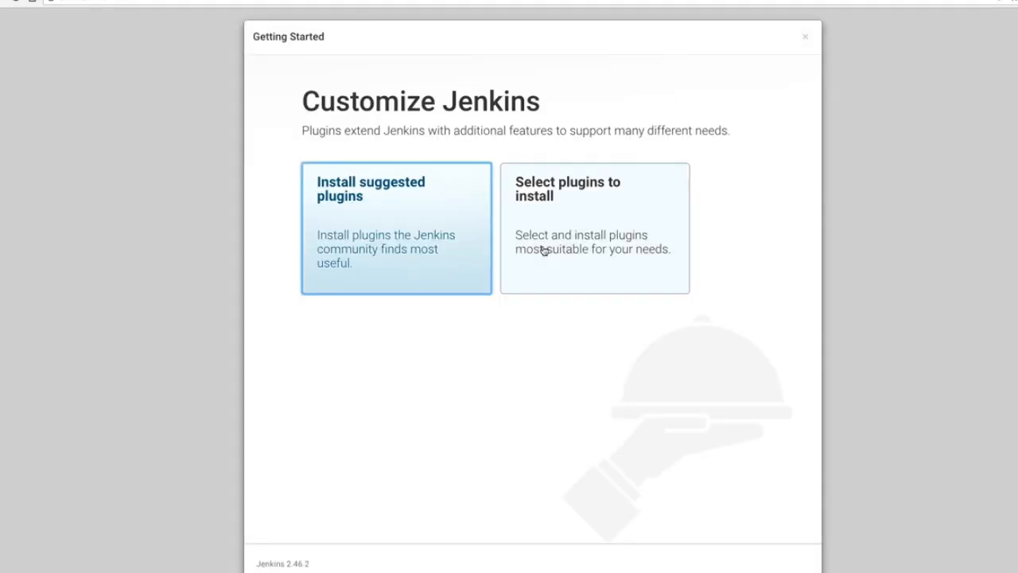
mouse_move(619, 222)
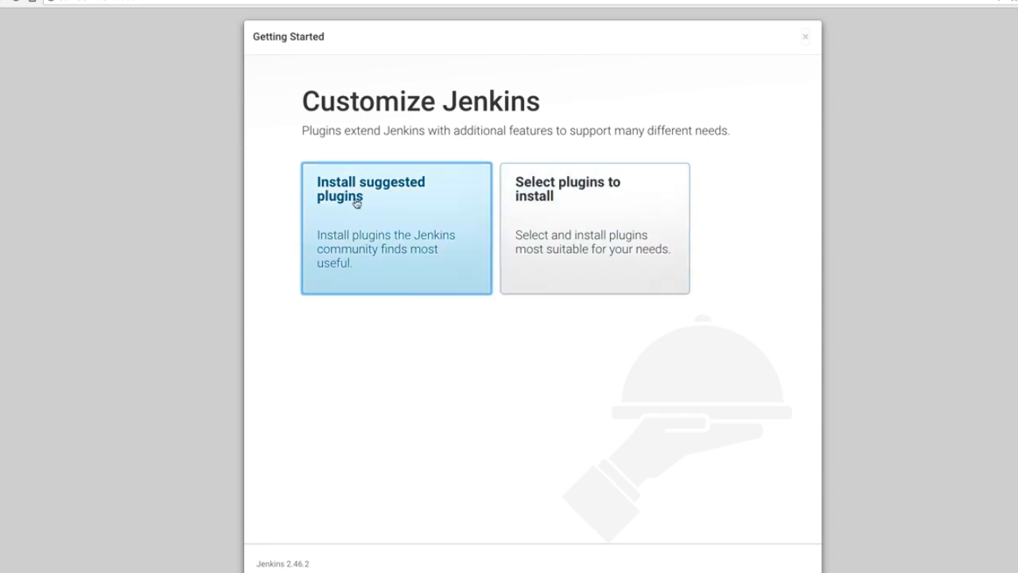
Choose Install suggested plugins and let the installation run.
left_click(396, 229)
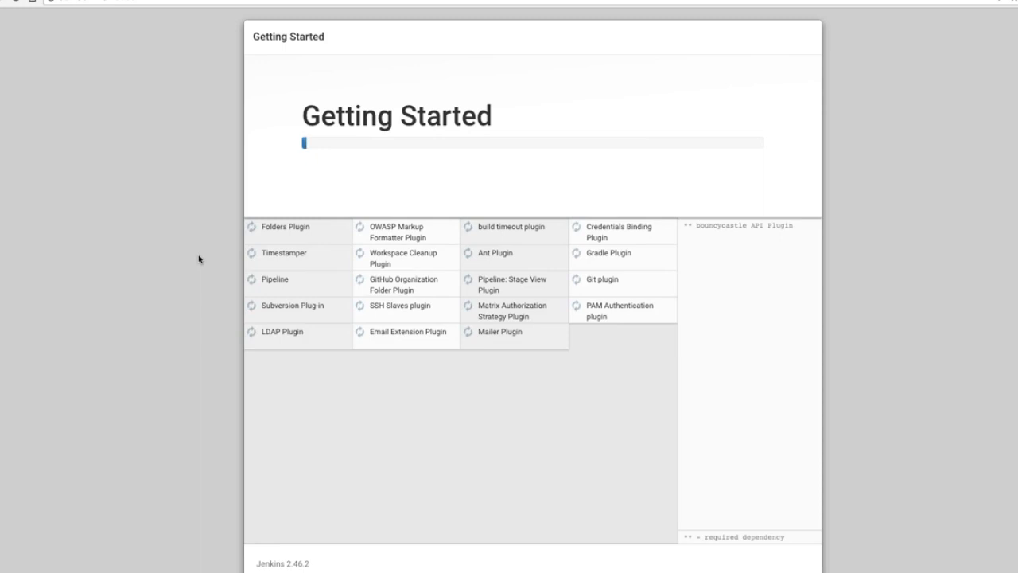
left_click(285, 226)
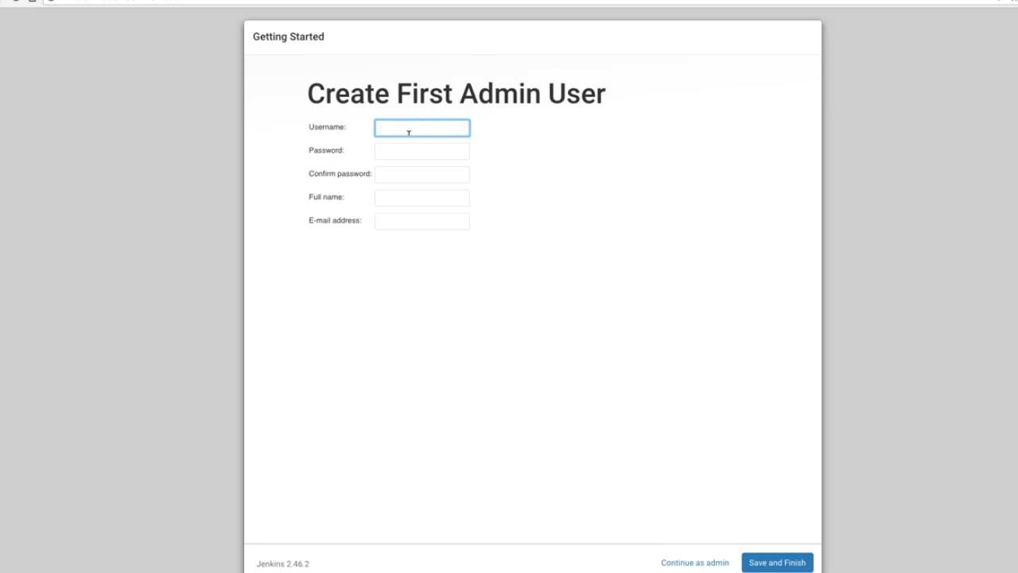
Create the first admin user named admin and finish setup to reach the Welcome to Jenkins dashboard.
type("admin")
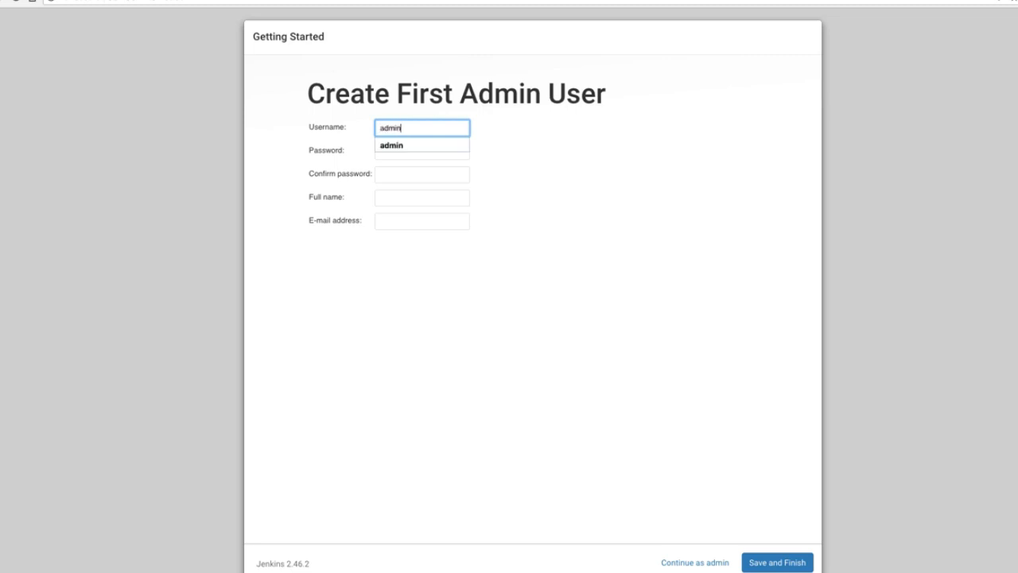
left_click(421, 151)
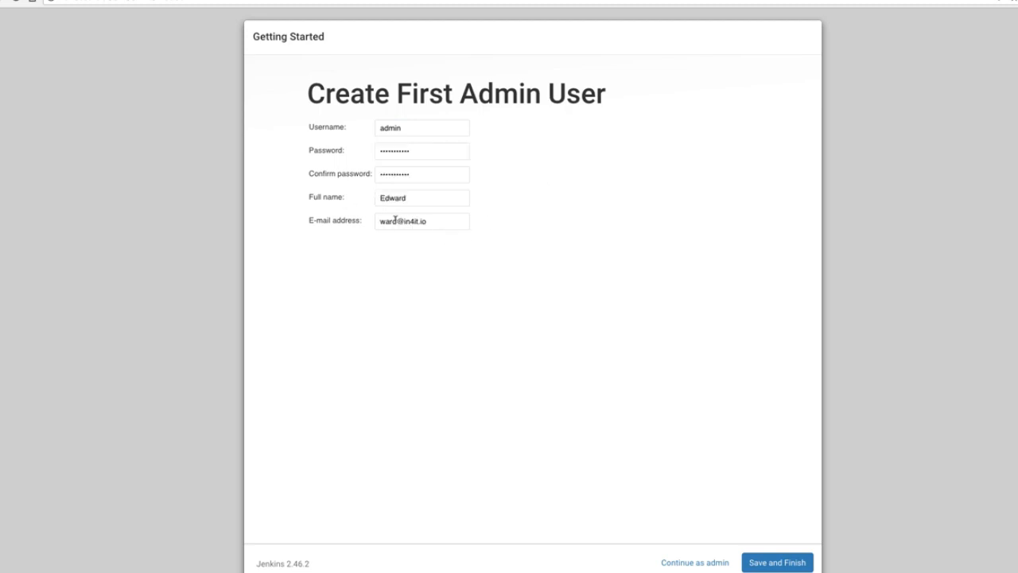
mouse_move(687, 445)
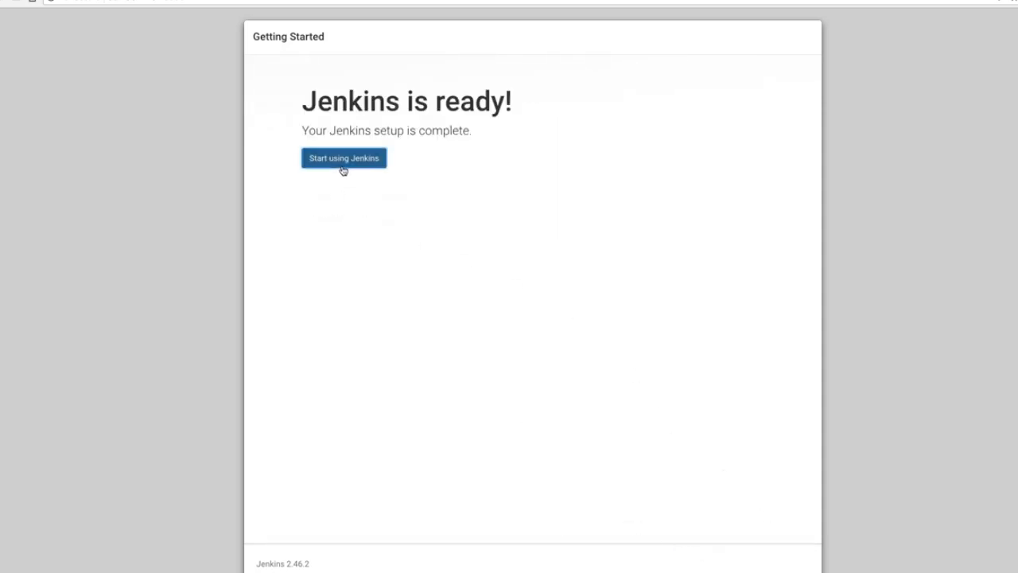
left_click(344, 157)
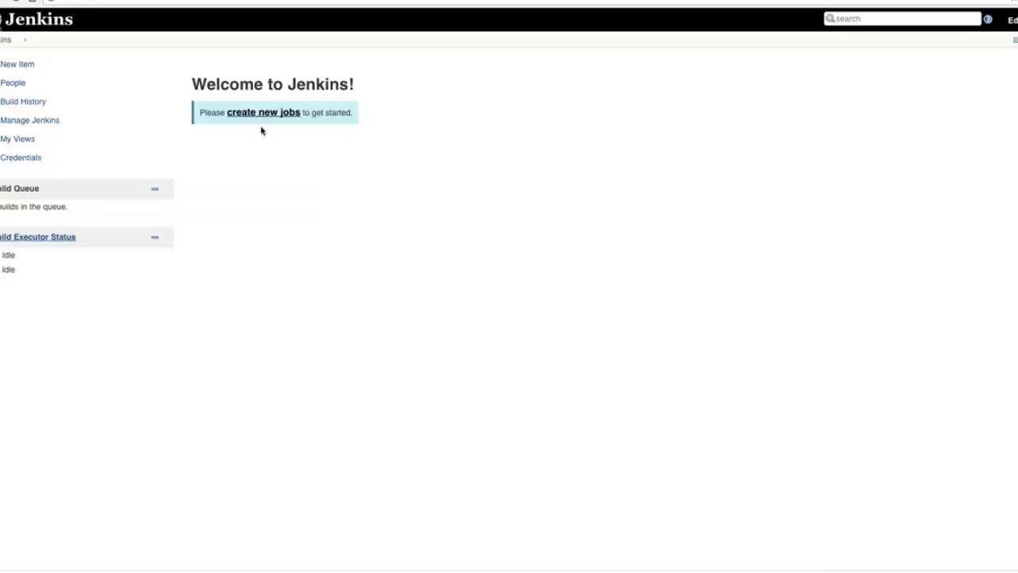
mouse_move(296, 73)
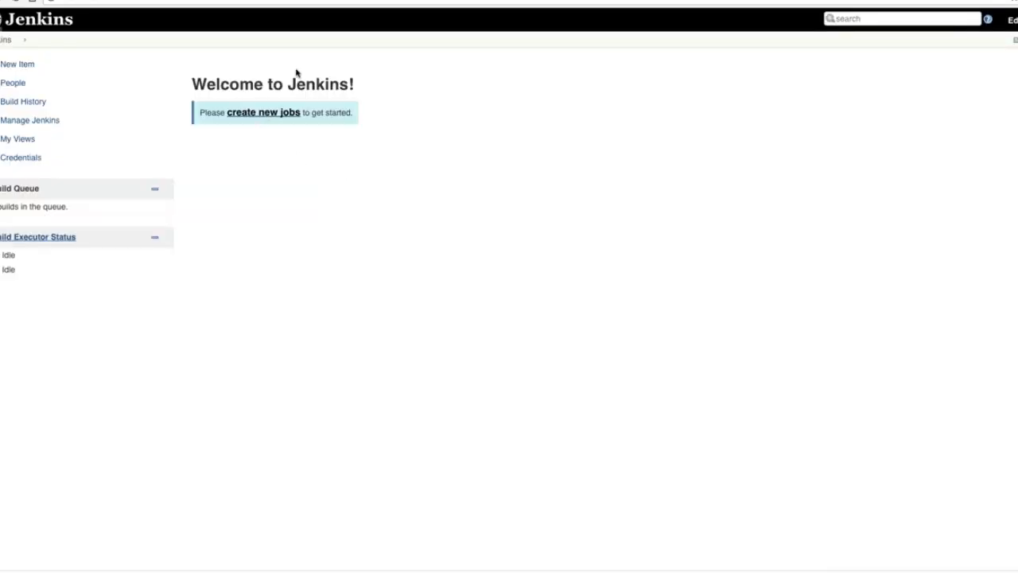